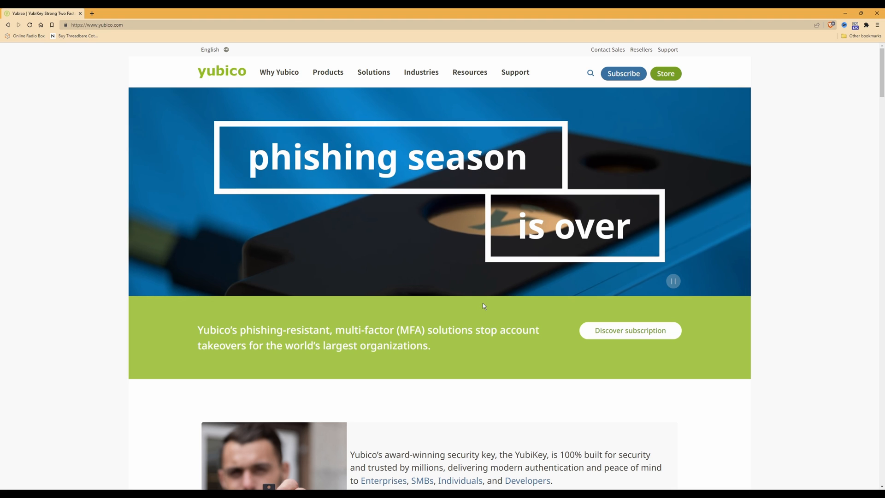
pyautogui.moveTo(514, 216)
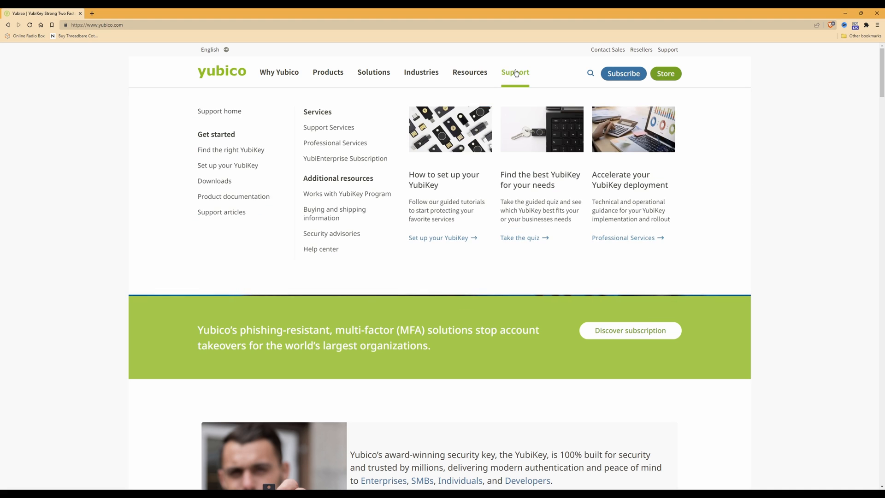
pyautogui.moveTo(306, 181)
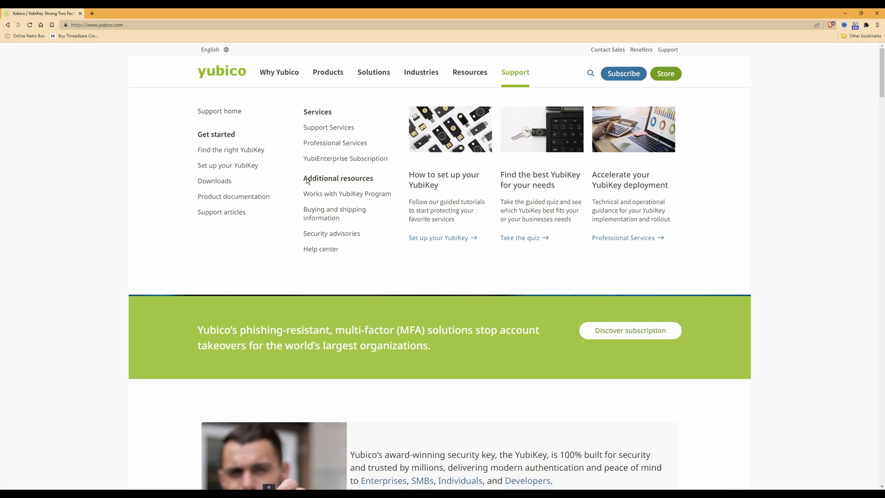
pyautogui.moveTo(220, 186)
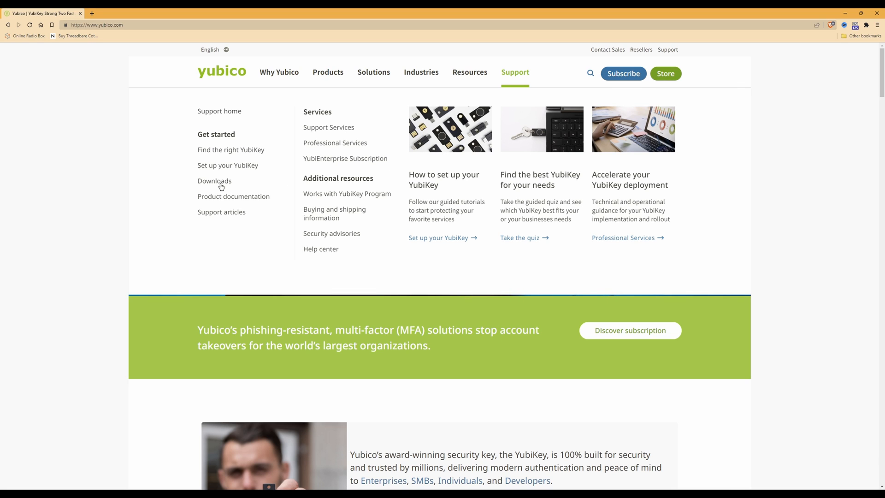
pyautogui.moveTo(206, 152)
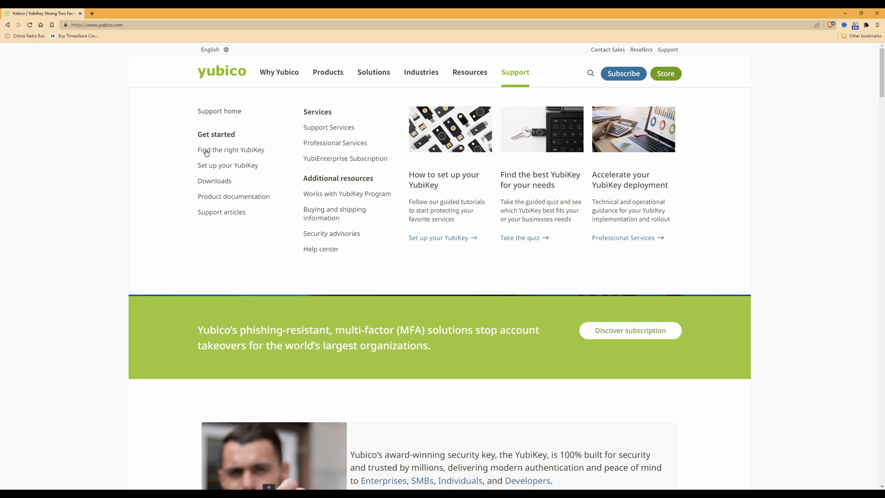
pyautogui.moveTo(224, 187)
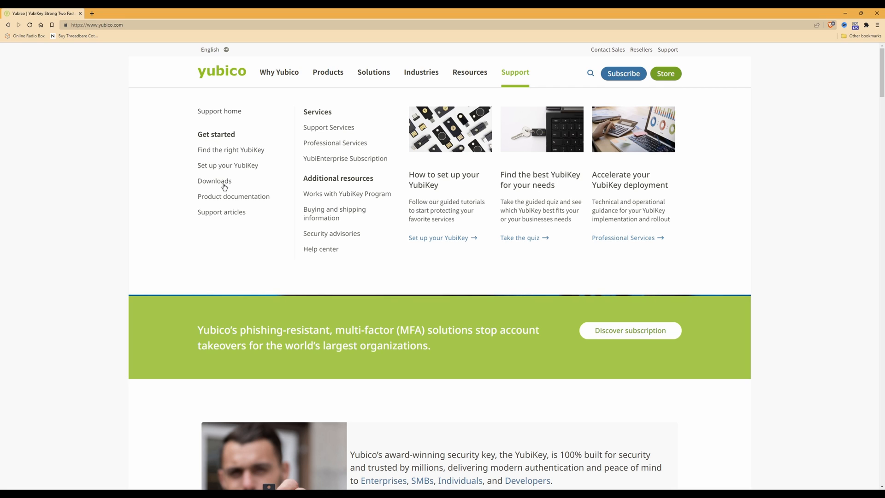
# Go to Yubico's Downloads page and bring the End-user tools section into view.
pyautogui.click(215, 181)
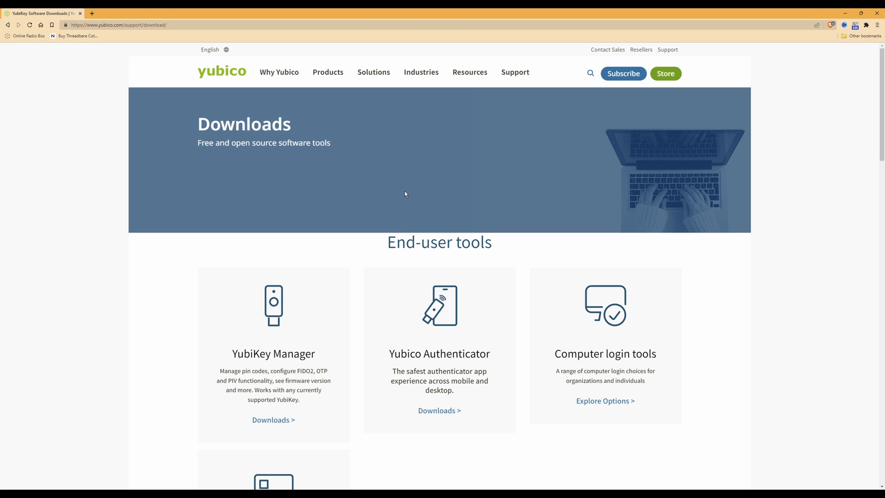
pyautogui.scroll(-3)
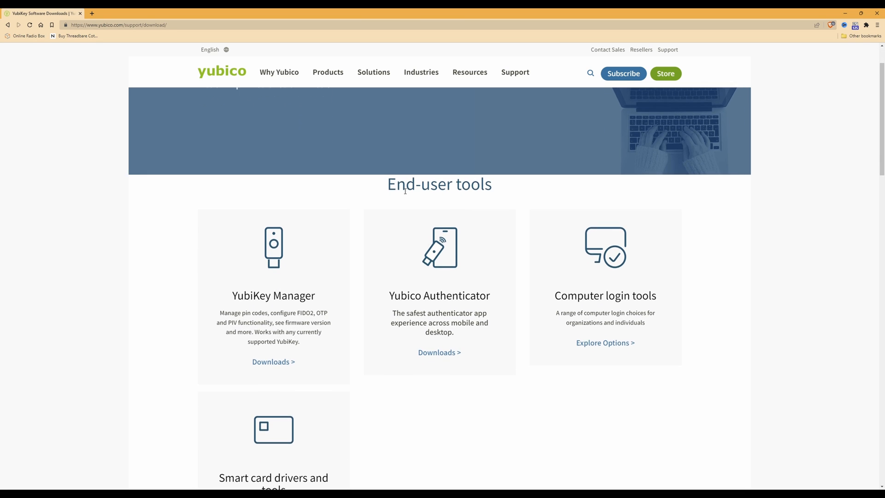
pyautogui.scroll(-3)
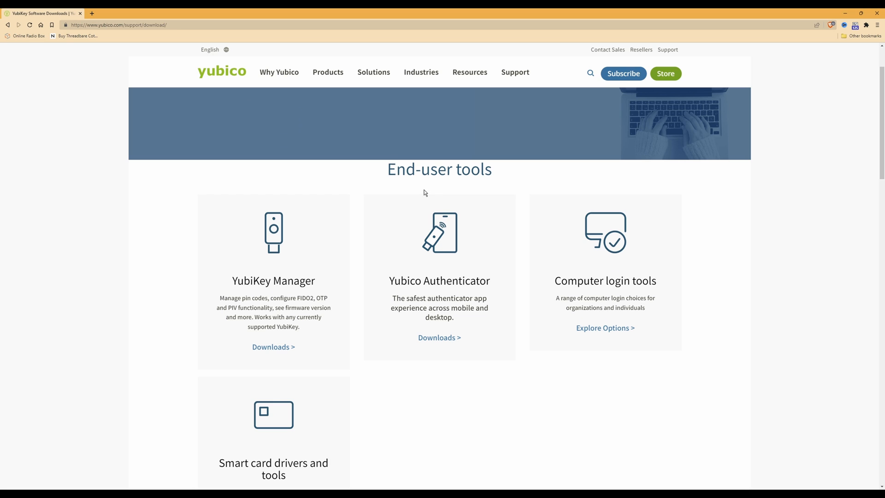
pyautogui.moveTo(645, 285)
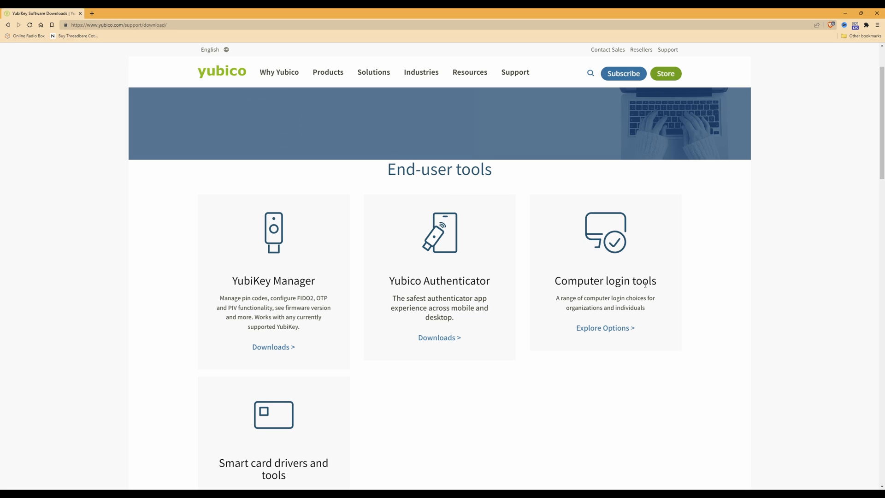
pyautogui.moveTo(596, 332)
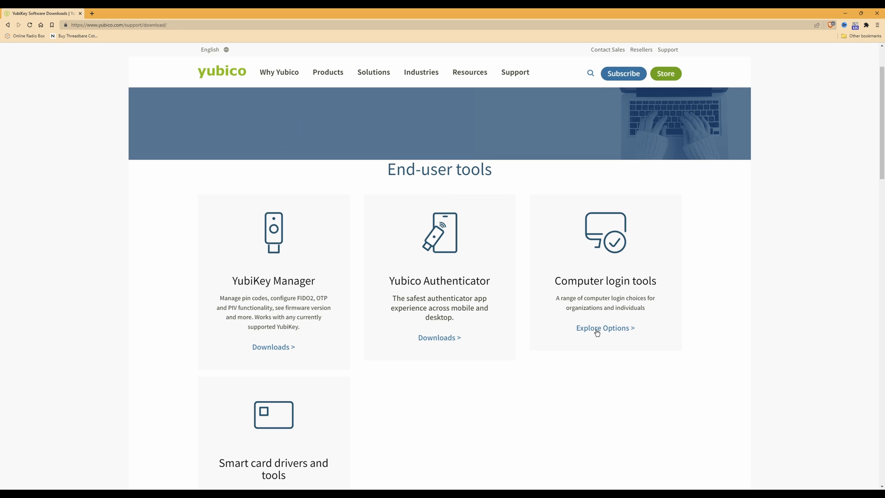
pyautogui.moveTo(616, 334)
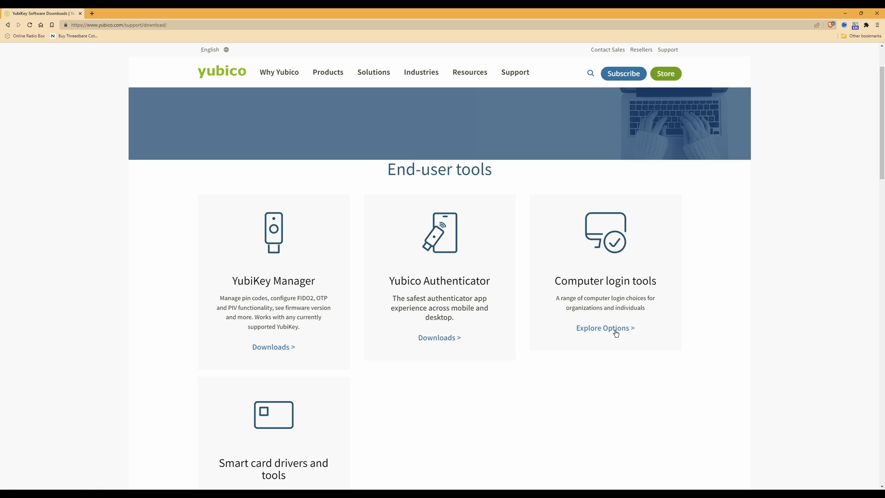
pyautogui.click(605, 328)
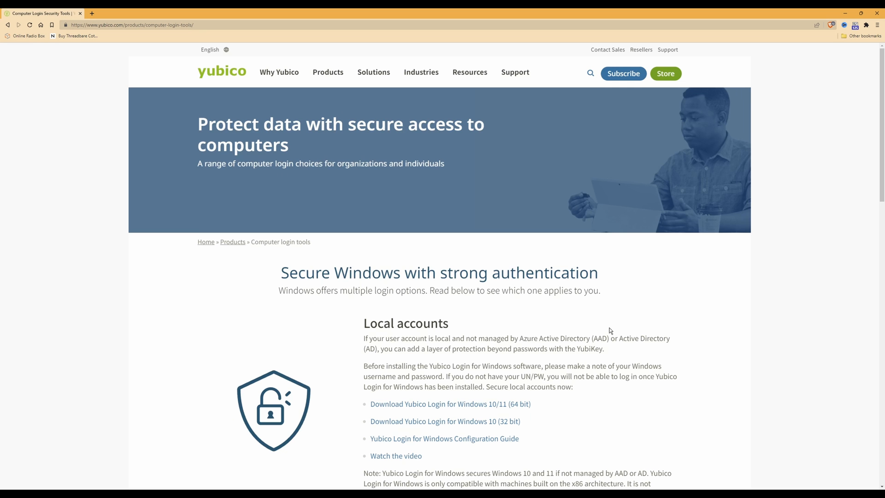
pyautogui.scroll(-3)
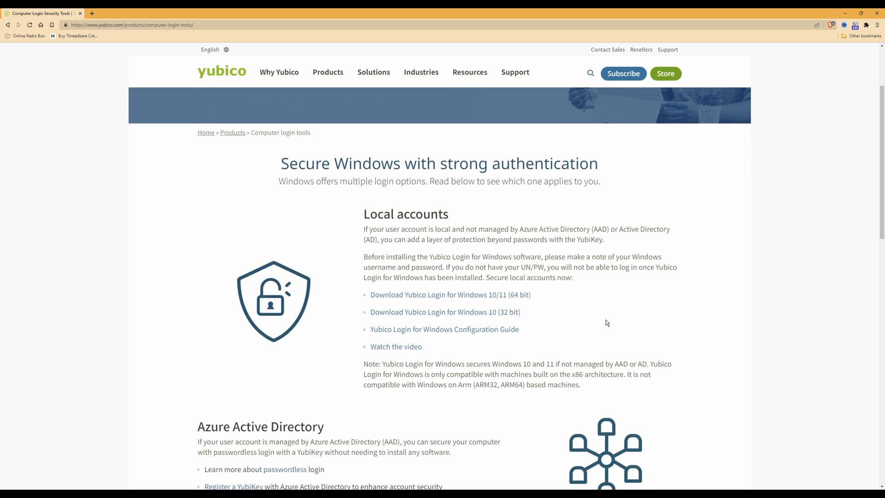
pyautogui.scroll(-3)
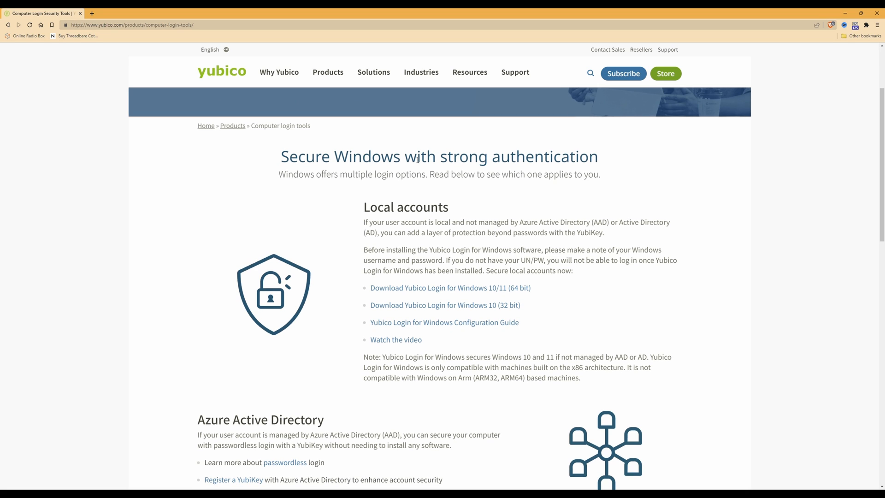
pyautogui.scroll(-3)
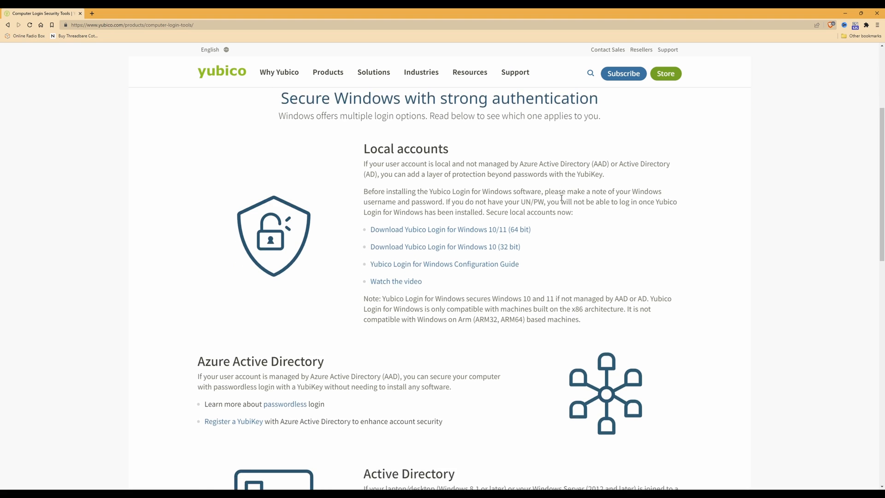
pyautogui.scroll(-3)
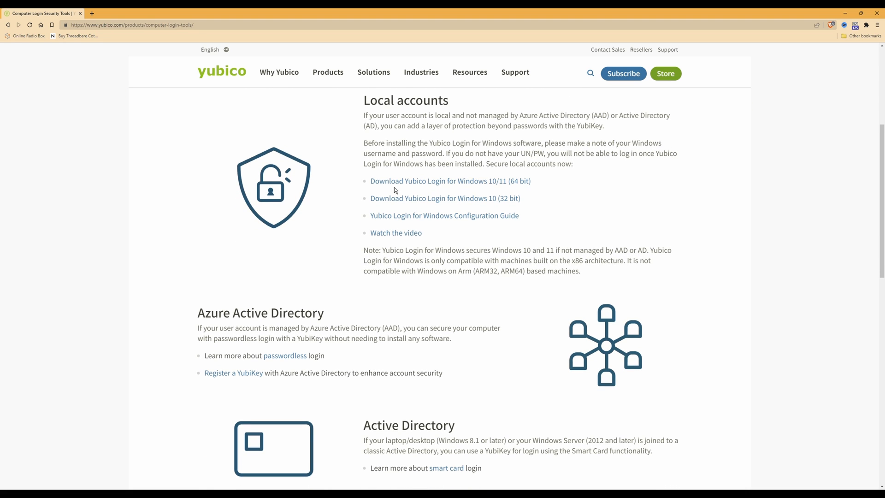
pyautogui.moveTo(422, 187)
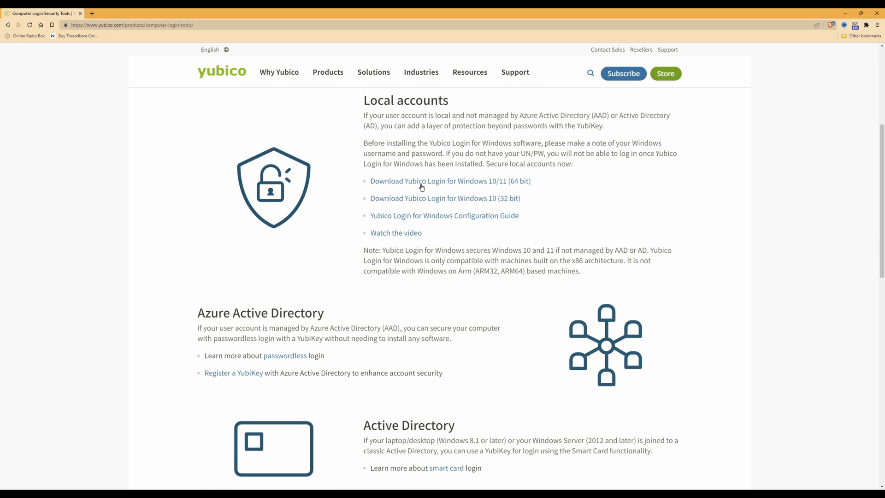
pyautogui.moveTo(496, 187)
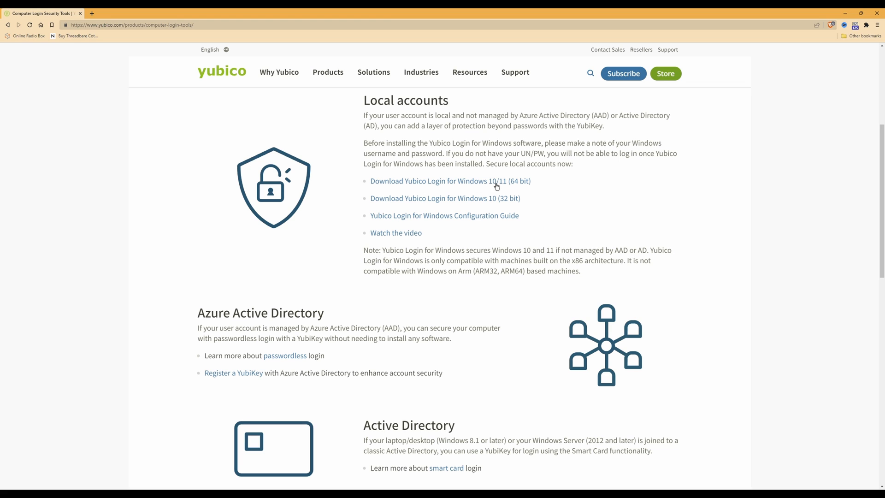
pyautogui.moveTo(528, 186)
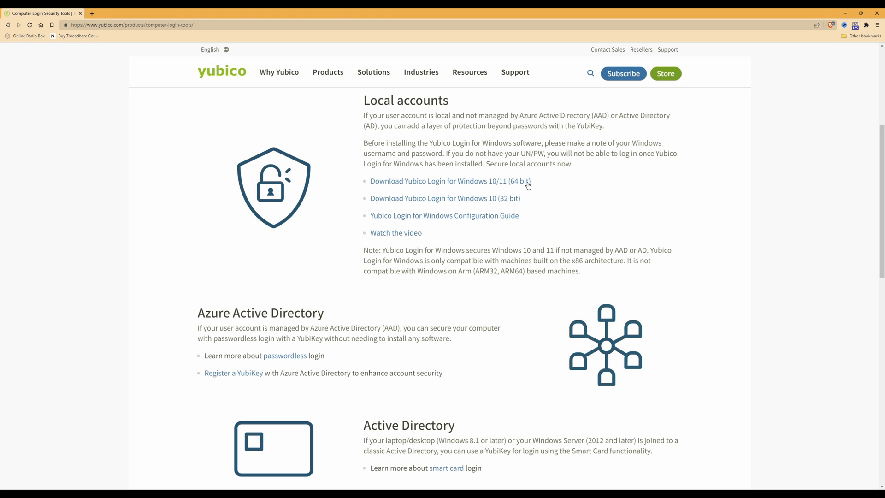
pyautogui.moveTo(420, 202)
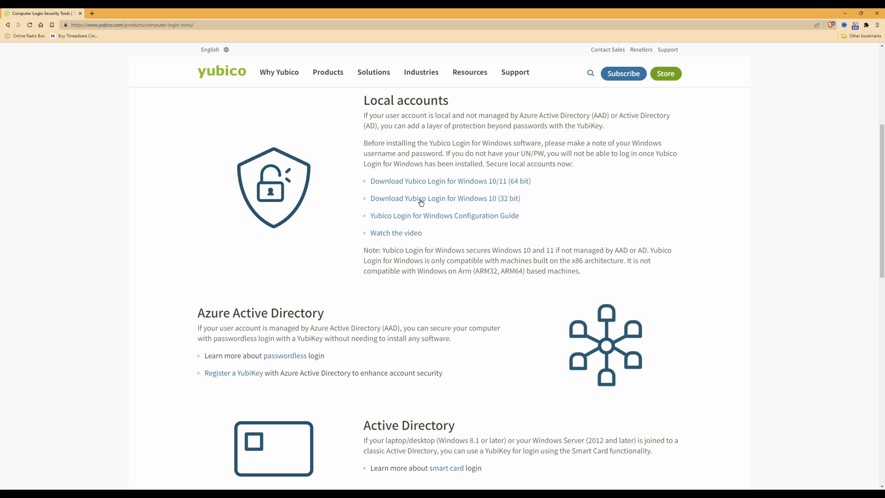
pyautogui.moveTo(492, 203)
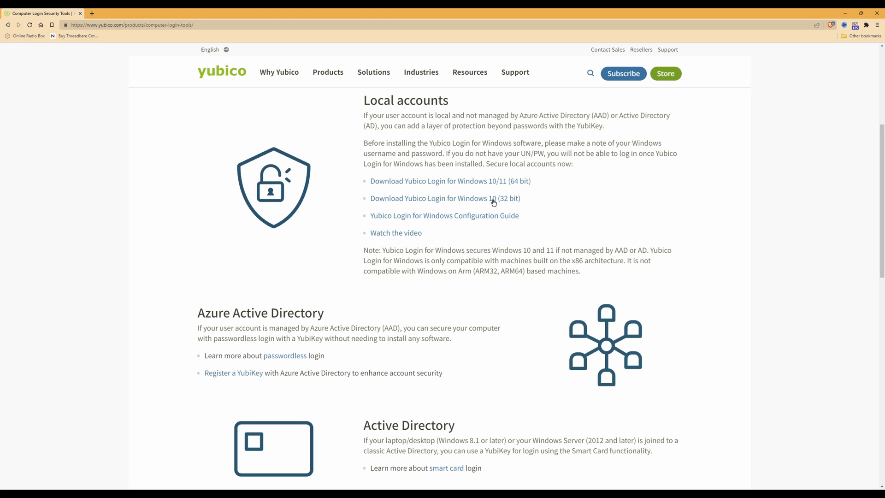
pyautogui.moveTo(529, 195)
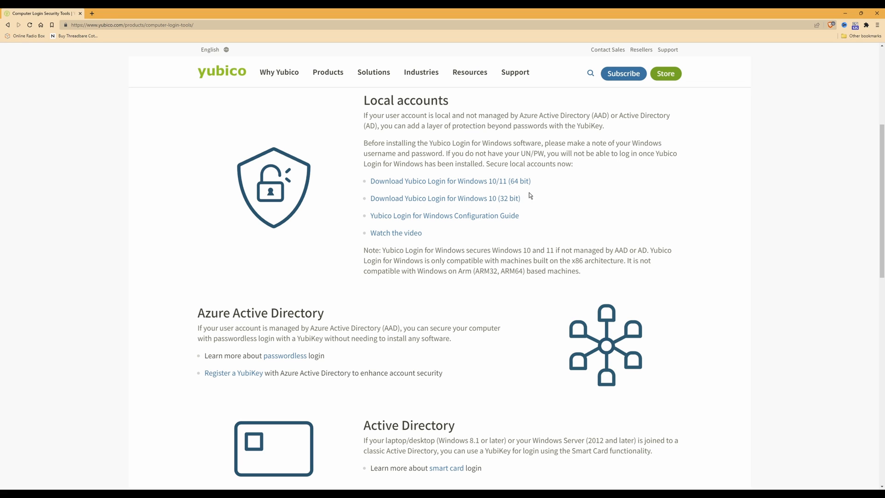
pyautogui.moveTo(458, 185)
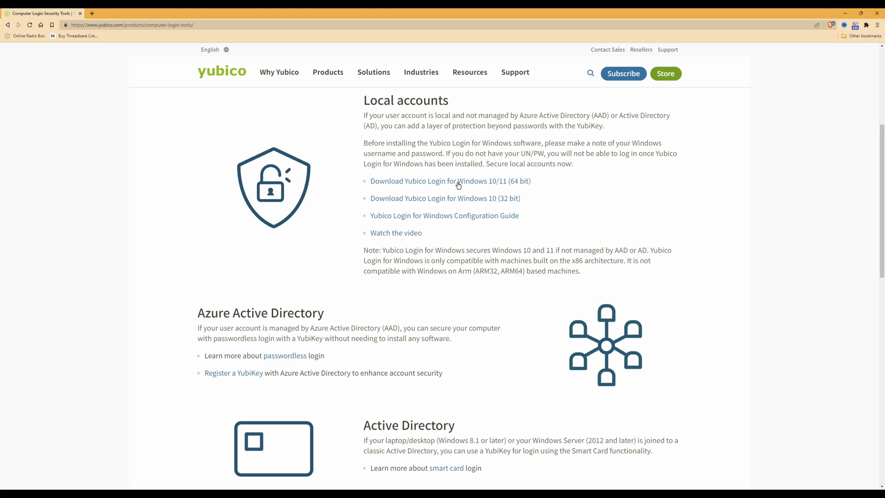
pyautogui.moveTo(484, 184)
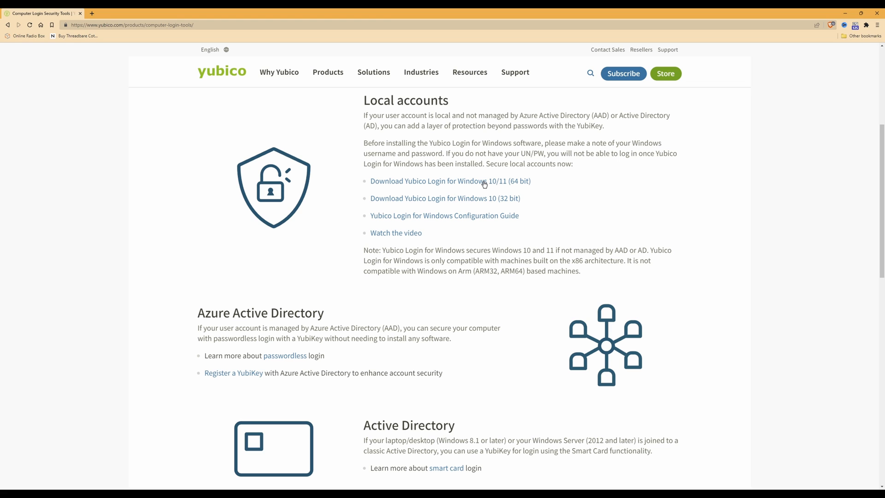
pyautogui.moveTo(442, 182)
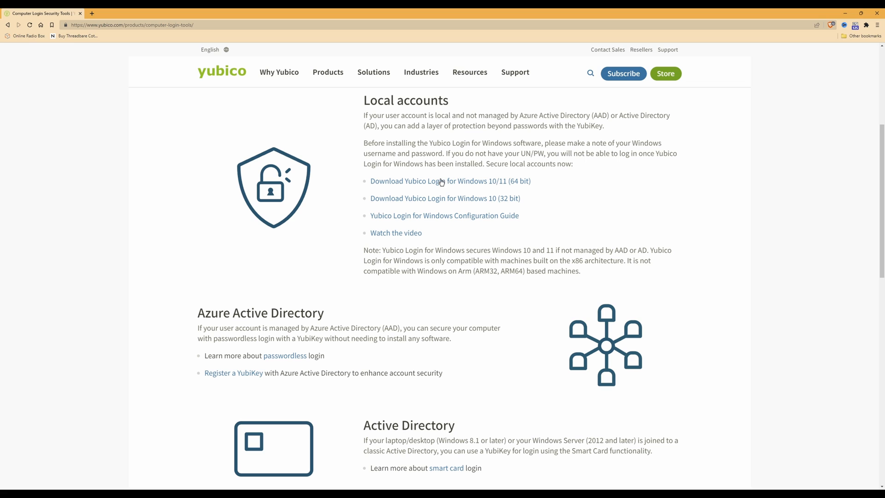
pyautogui.moveTo(487, 185)
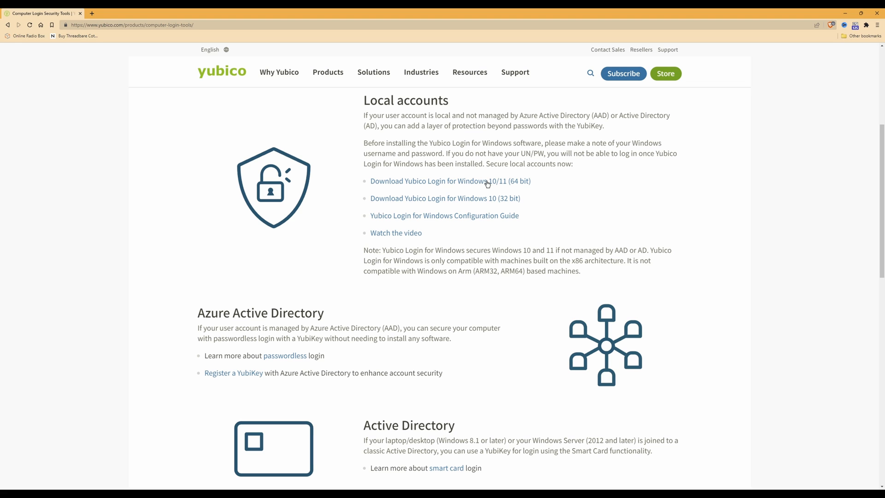
pyautogui.moveTo(507, 185)
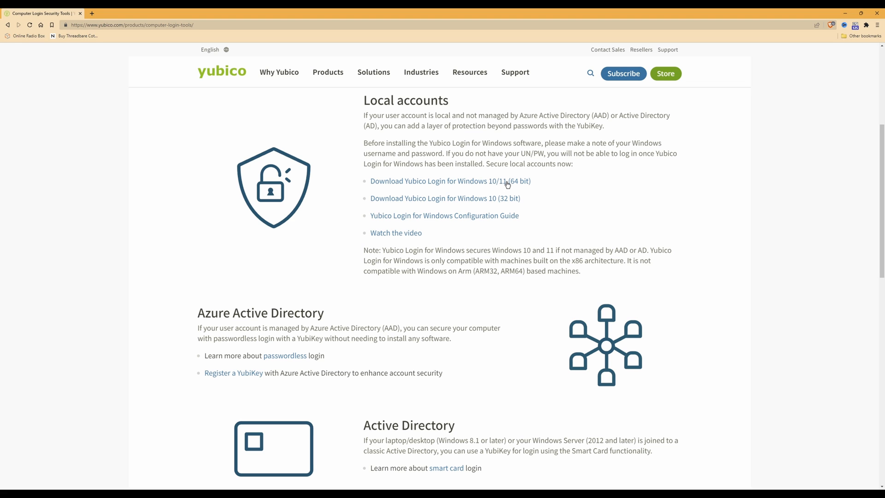
pyautogui.moveTo(523, 184)
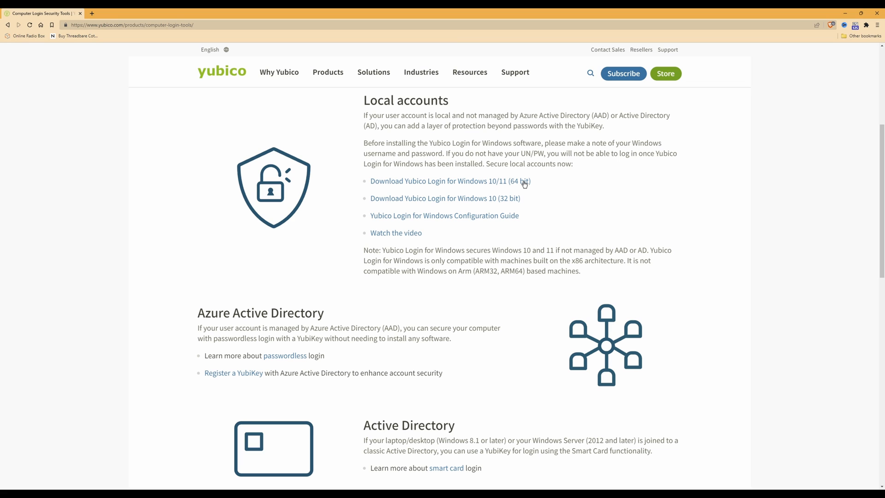
pyautogui.moveTo(524, 185)
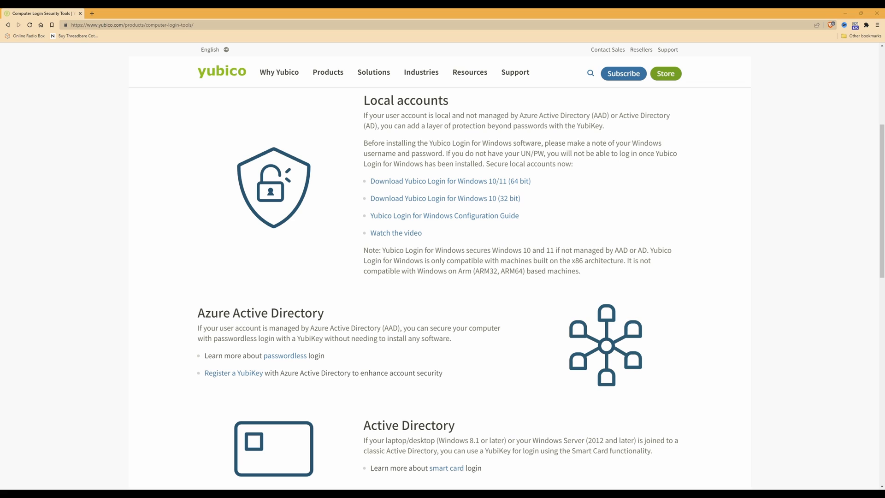
pyautogui.moveTo(484, 134)
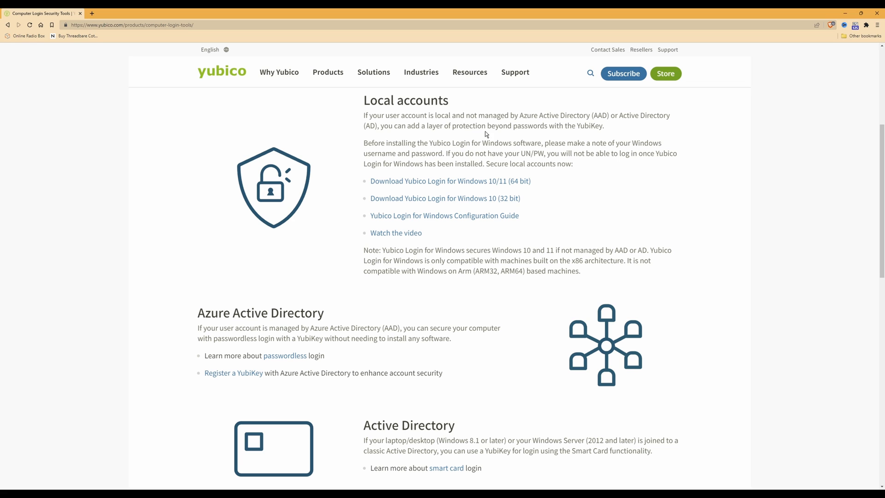
pyautogui.moveTo(719, 137)
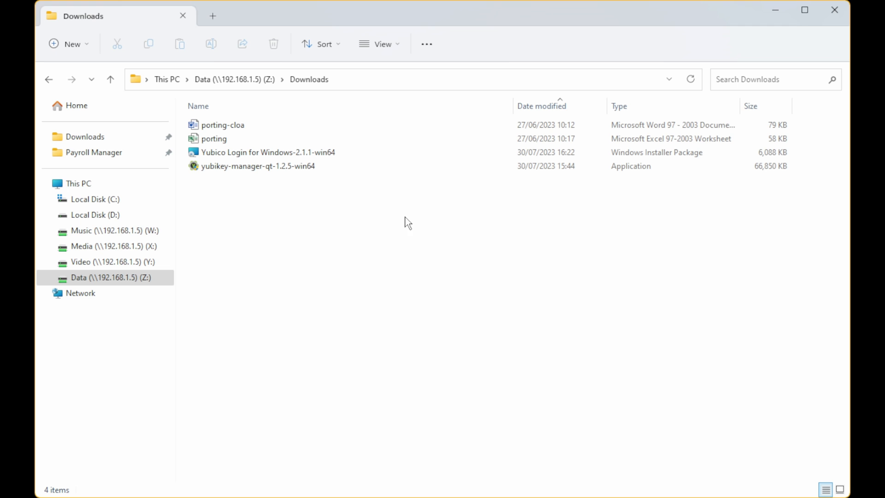
pyautogui.moveTo(399, 217)
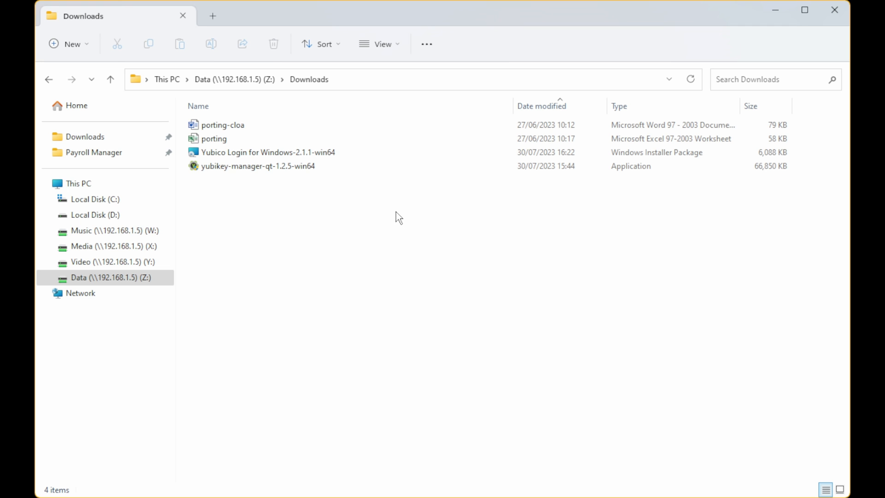
# Run the Yubico Login for Windows-2.1.1-win64 installer from the Downloads folder.
pyautogui.click(265, 152)
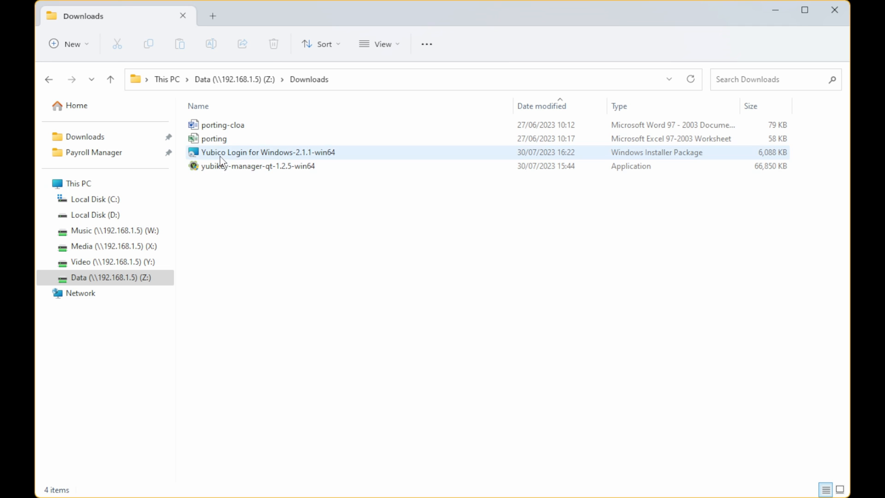
pyautogui.click(266, 152)
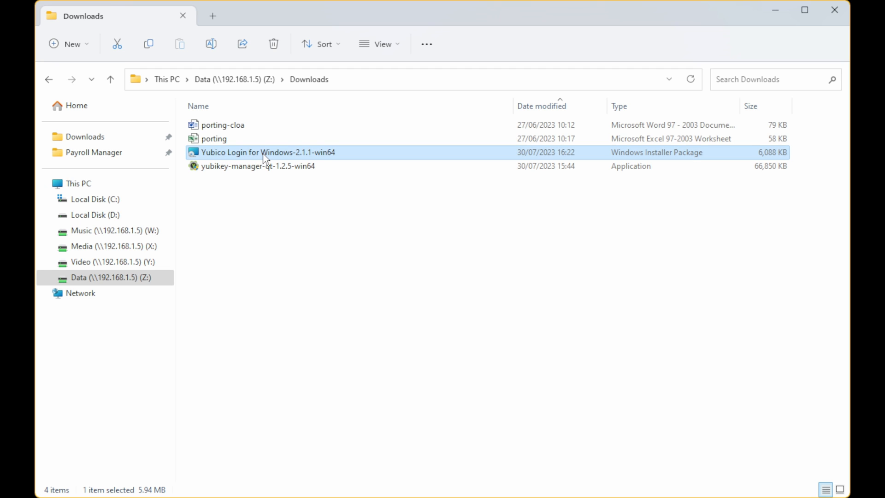
pyautogui.moveTo(295, 157)
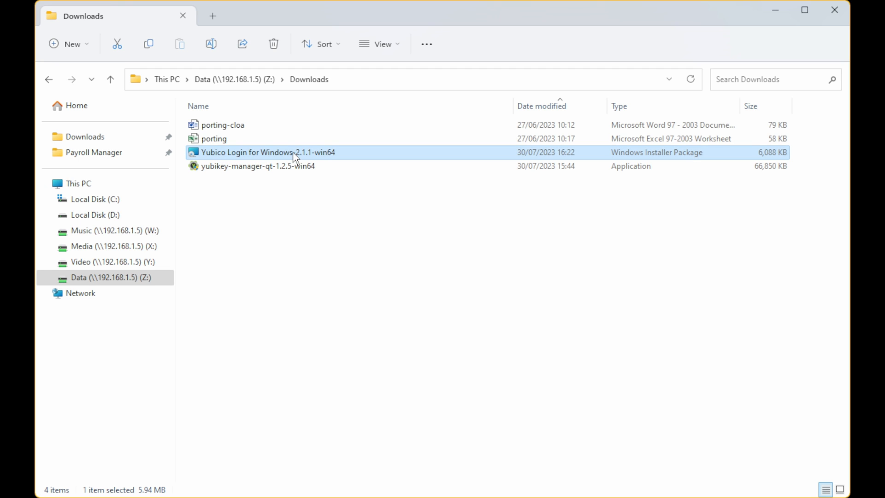
pyautogui.moveTo(314, 162)
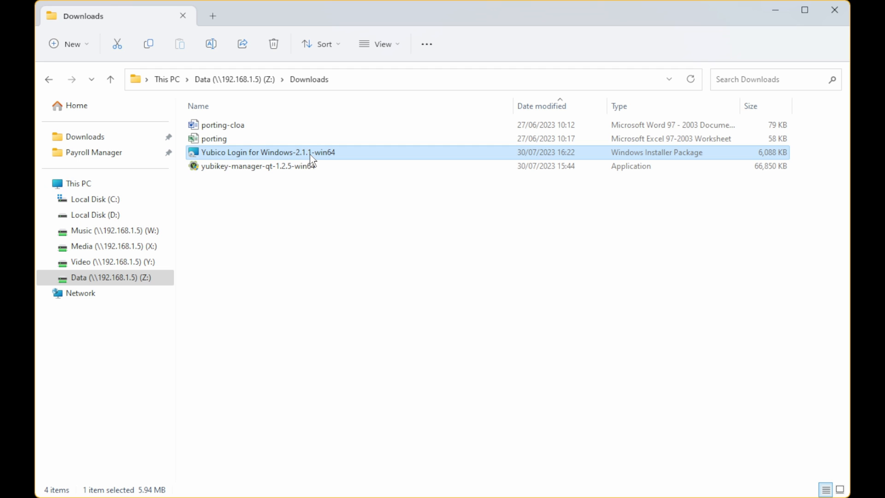
pyautogui.moveTo(334, 158)
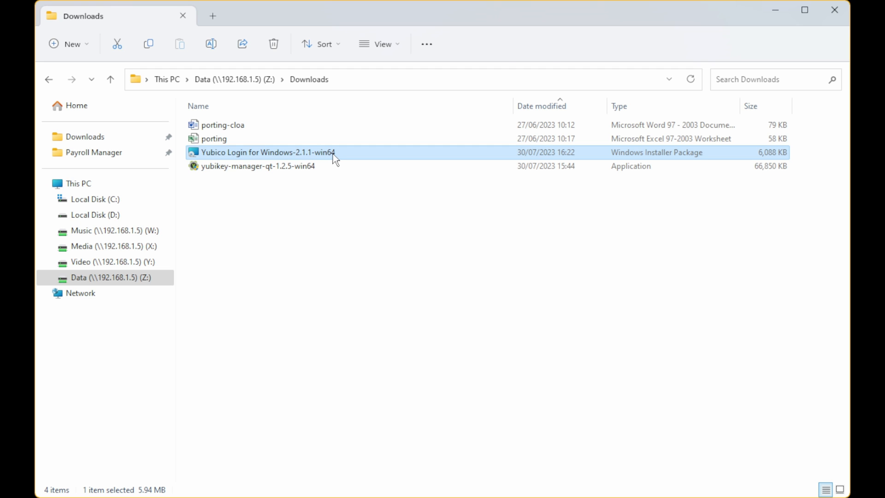
pyautogui.moveTo(339, 159)
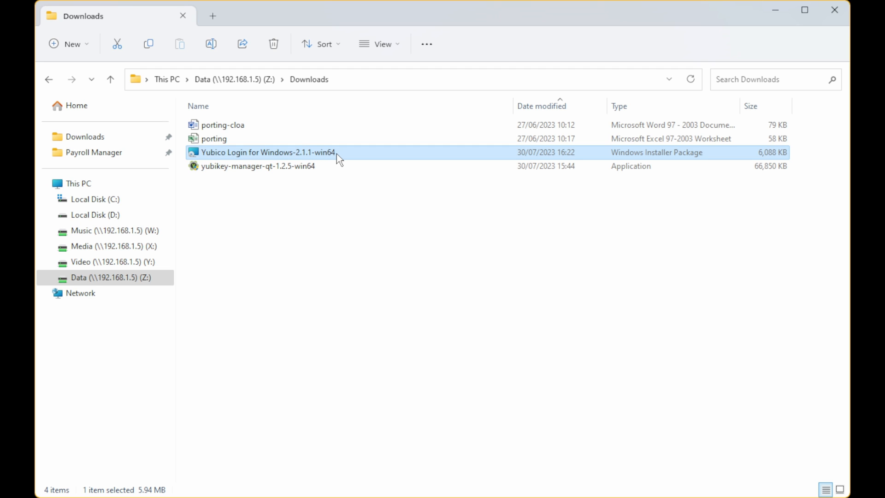
pyautogui.doubleClick(268, 152)
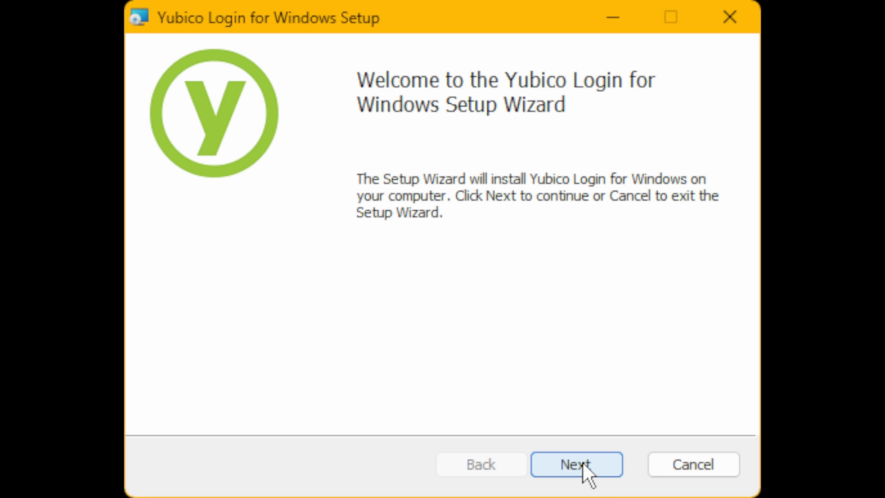
# Accept the license agreement and advance the setup wizard to the Destination Folder page.
pyautogui.click(576, 463)
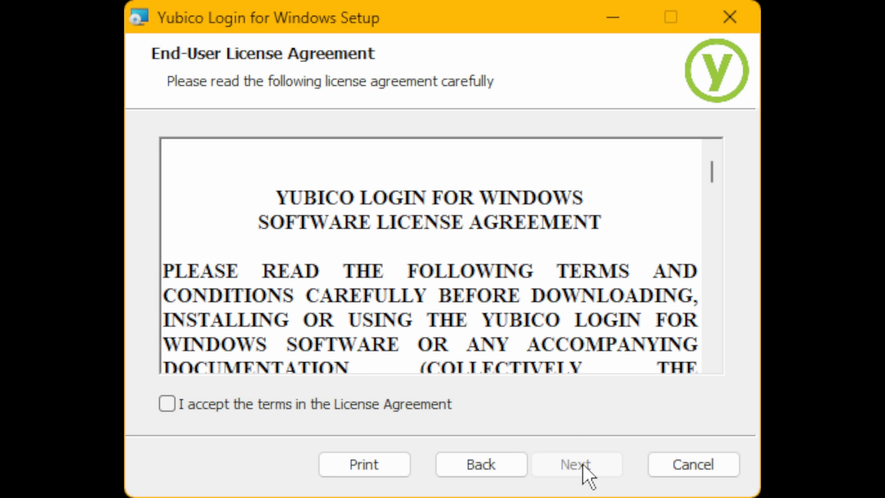
pyautogui.moveTo(337, 83)
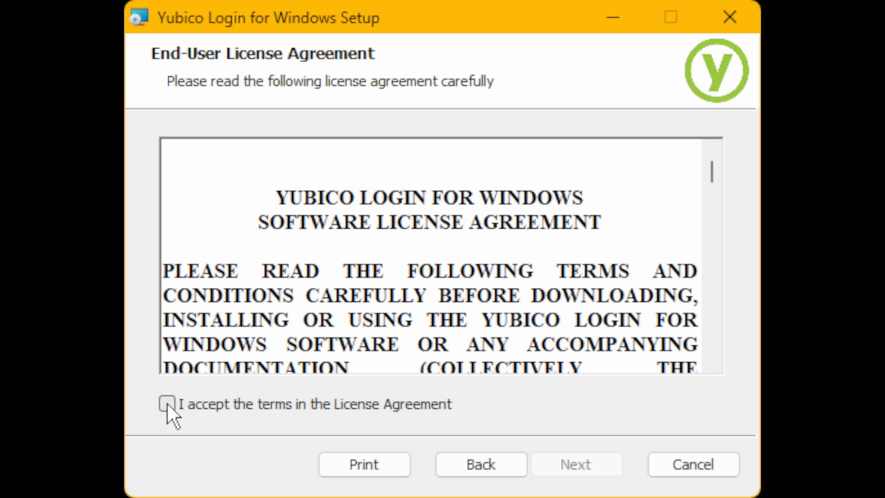
pyautogui.click(167, 404)
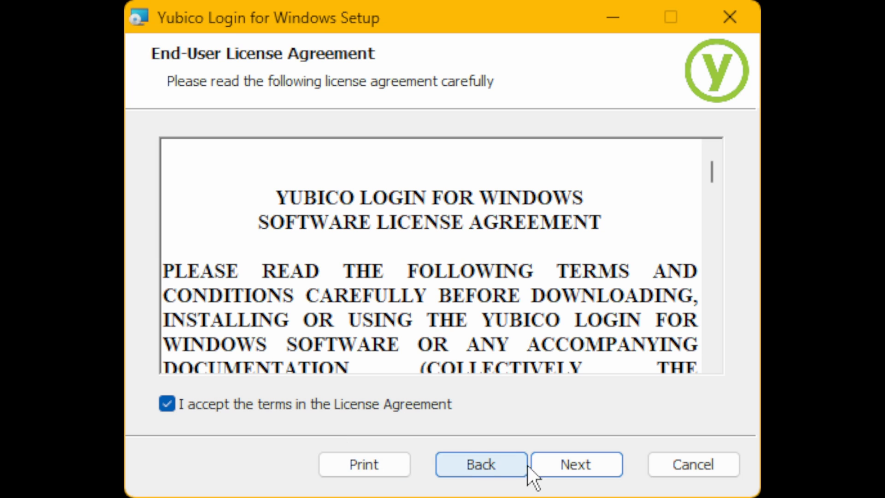
pyautogui.moveTo(575, 463)
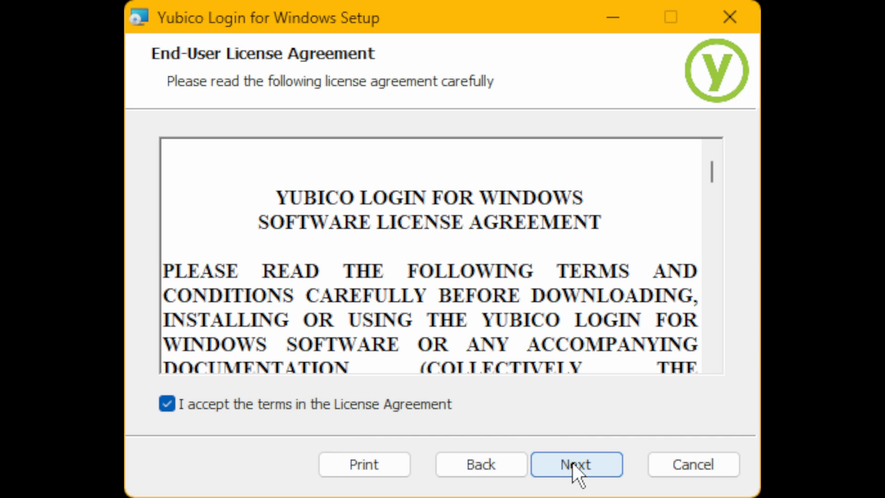
pyautogui.click(576, 464)
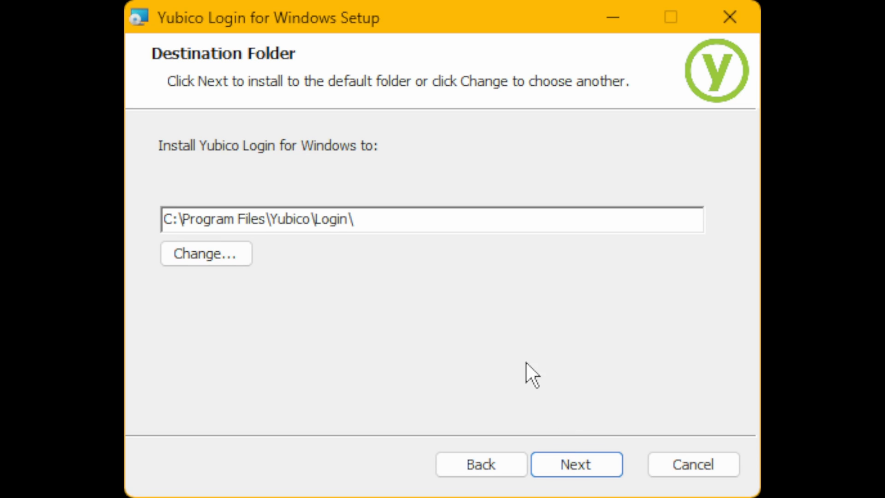
pyautogui.moveTo(376, 177)
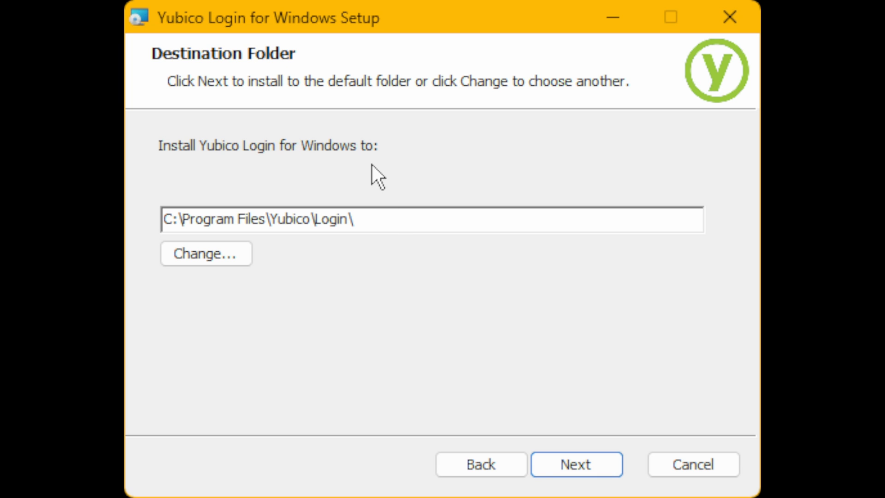
pyautogui.moveTo(319, 144)
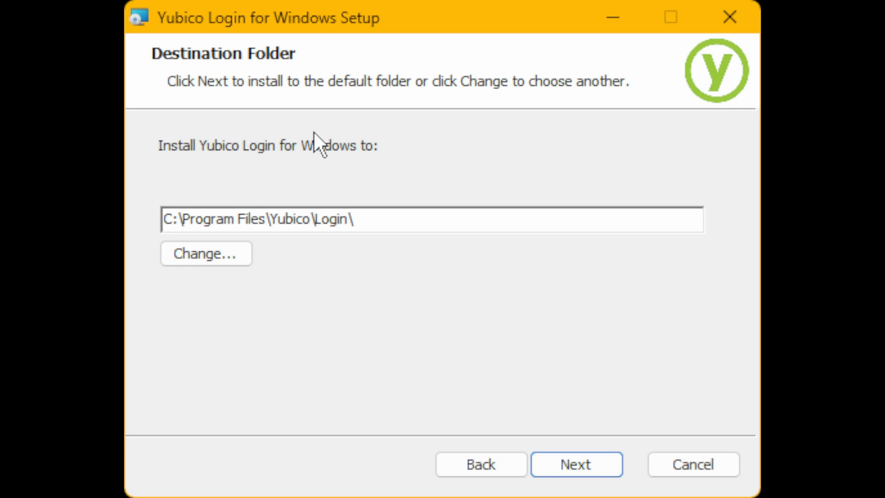
pyautogui.moveTo(326, 144)
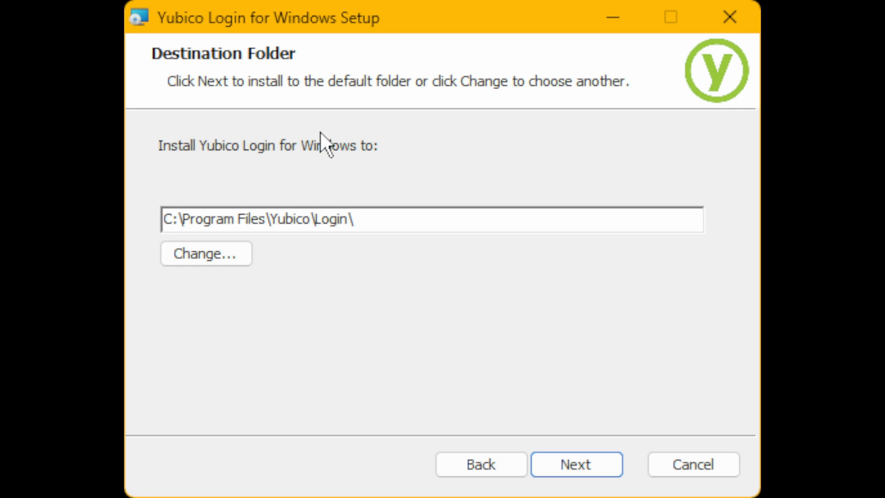
pyautogui.moveTo(235, 246)
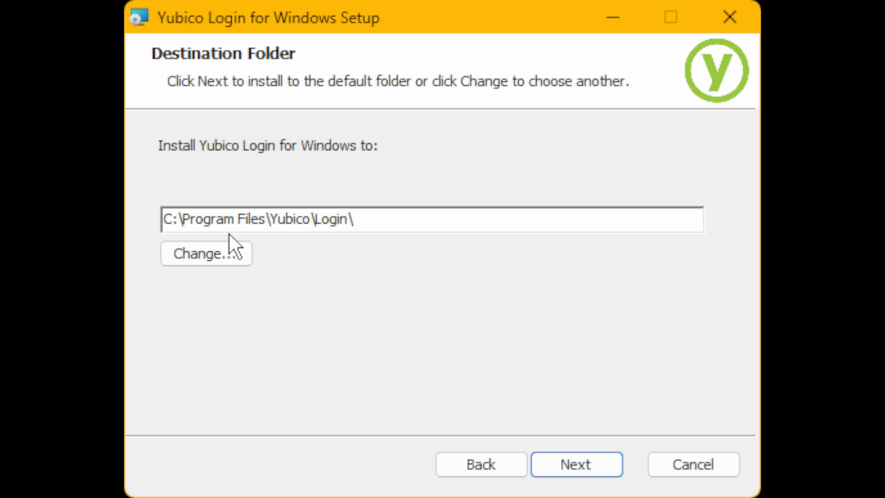
pyautogui.moveTo(162, 234)
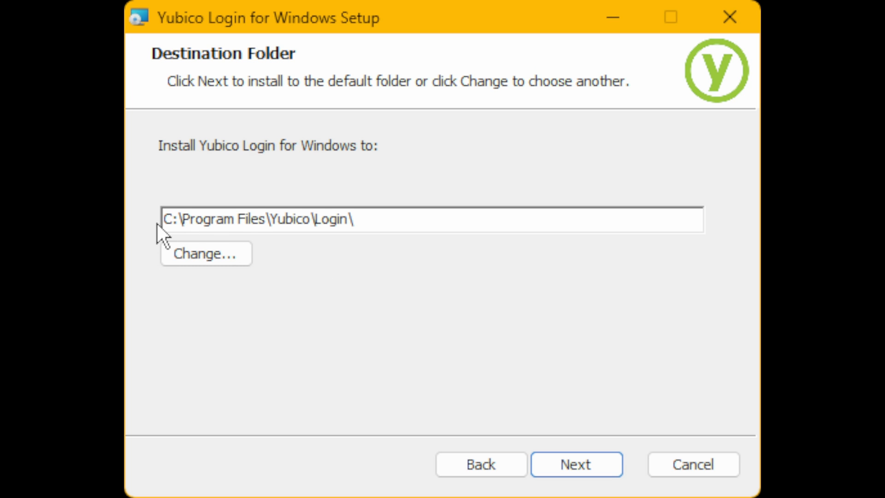
pyautogui.moveTo(313, 226)
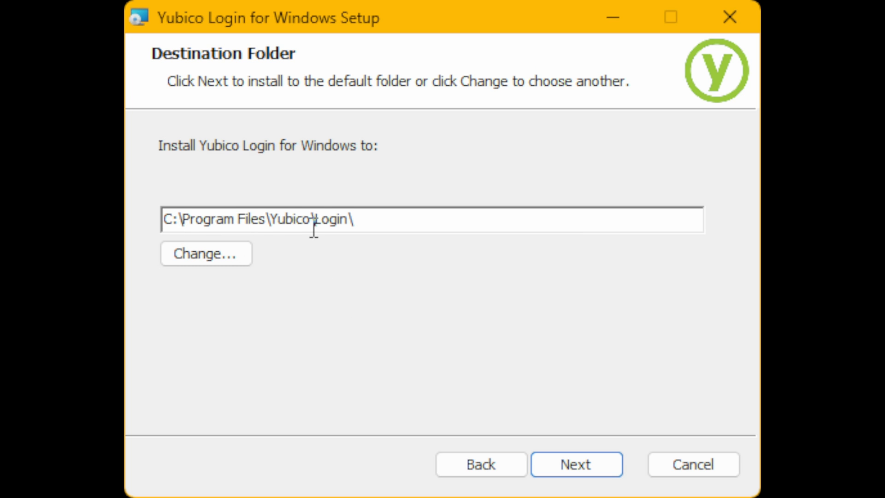
pyautogui.moveTo(368, 223)
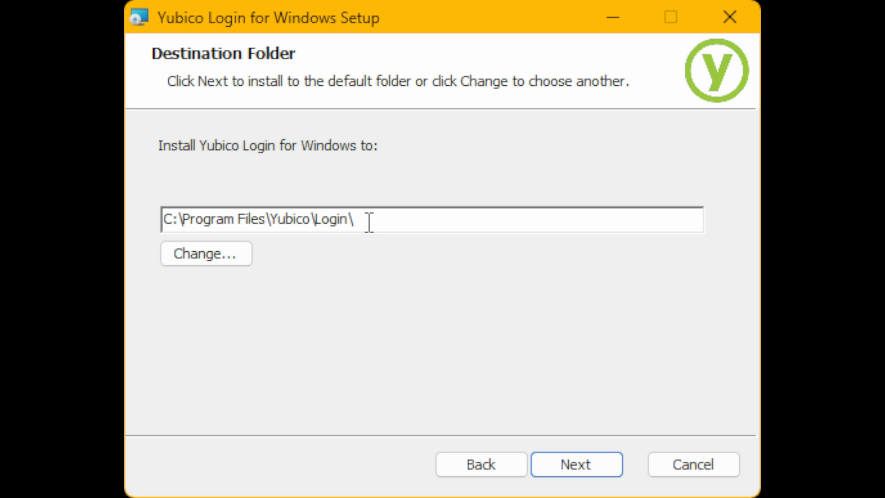
pyautogui.moveTo(494, 384)
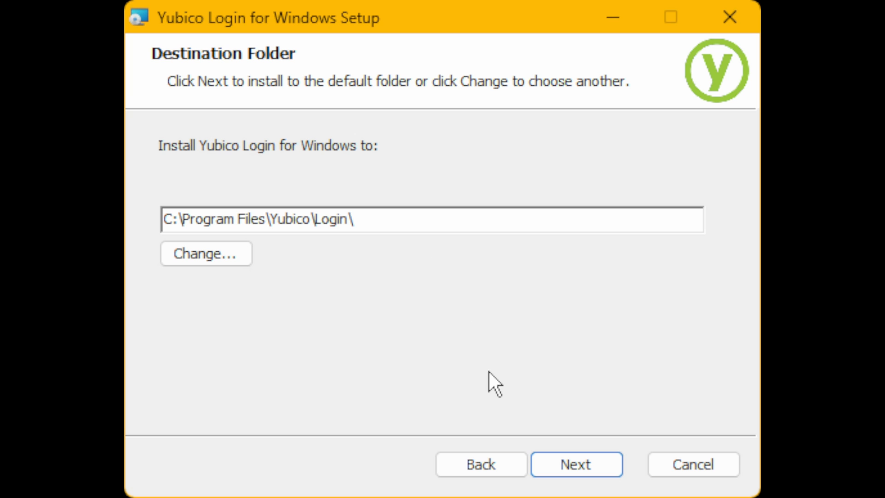
# Keep the default C:\Program Files\Yubico\Login\ install folder and continue.
pyautogui.click(575, 464)
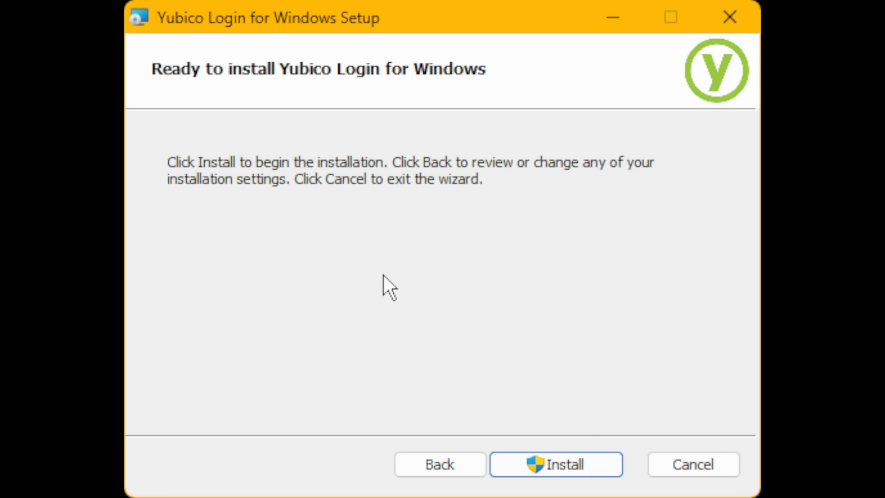
pyautogui.moveTo(200, 187)
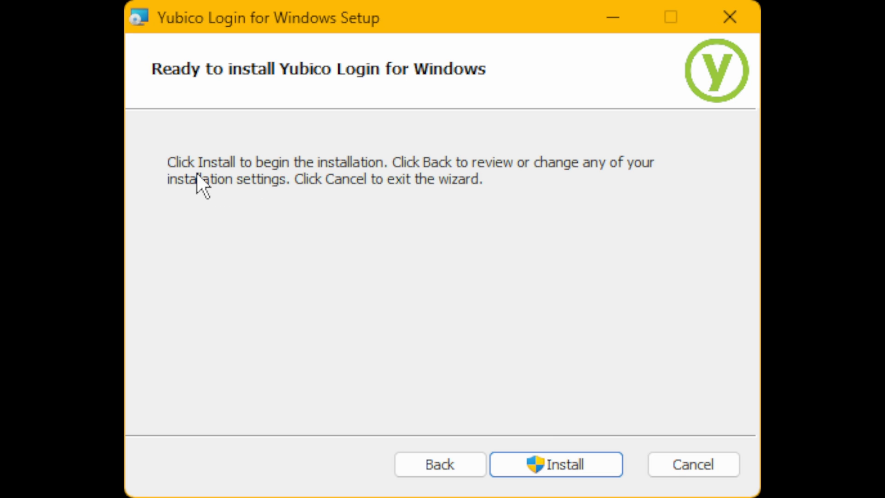
pyautogui.moveTo(445, 178)
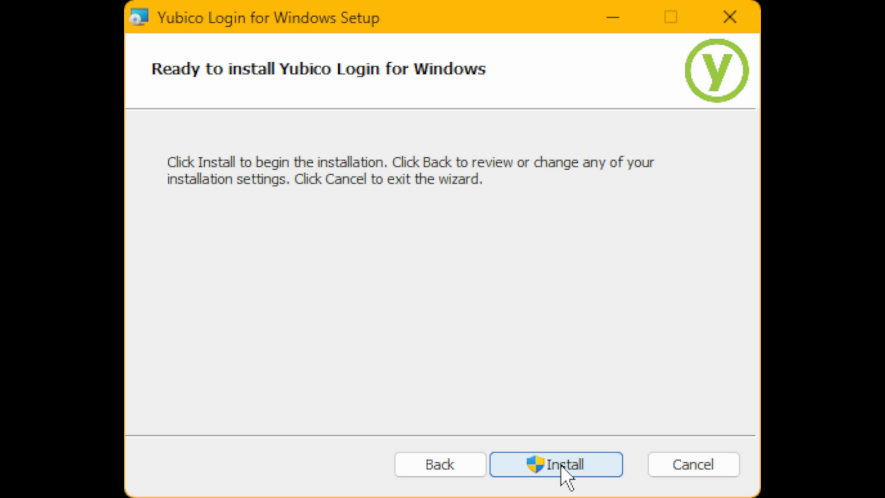
# Install Yubico Login for Windows and finish the setup wizard.
pyautogui.click(556, 465)
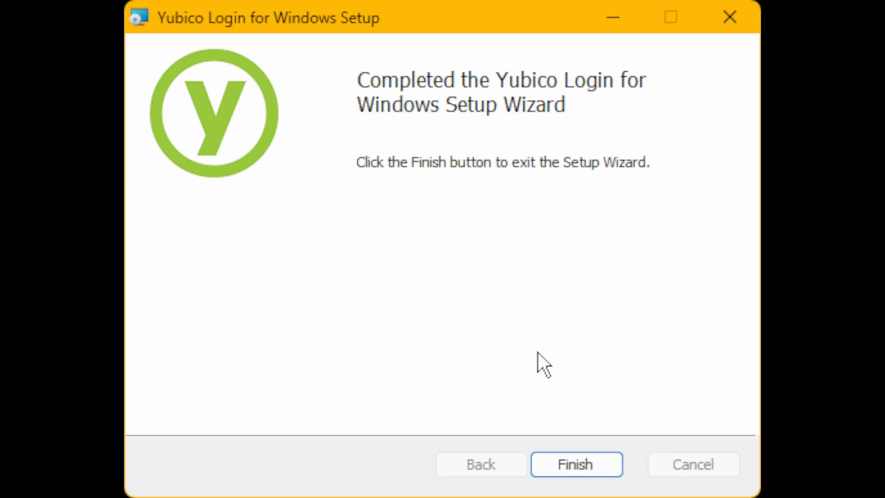
pyautogui.moveTo(576, 464)
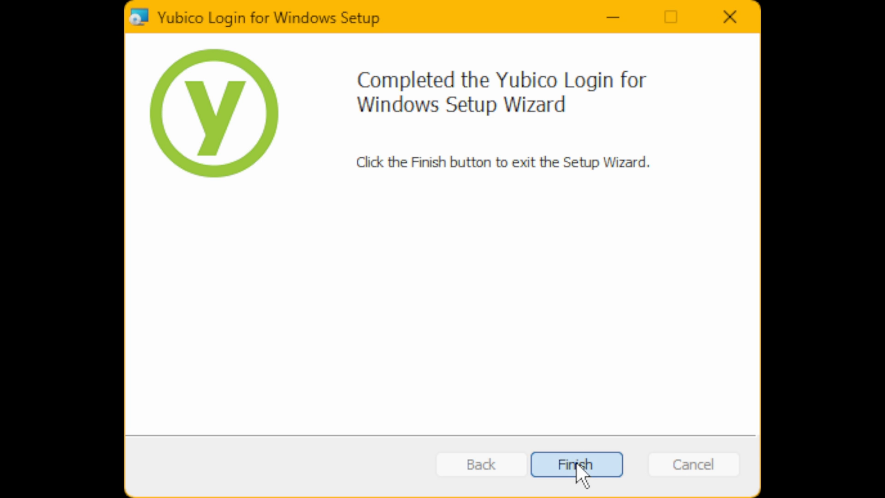
pyautogui.click(575, 464)
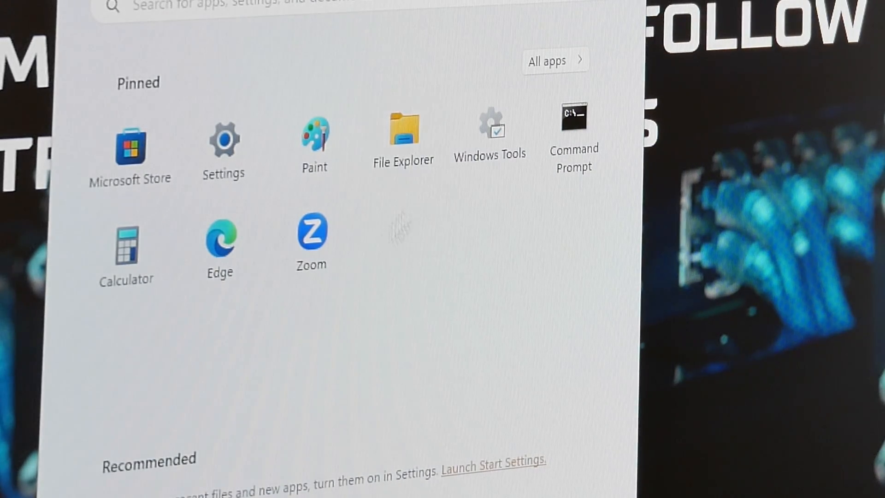
pyautogui.moveTo(478, 77)
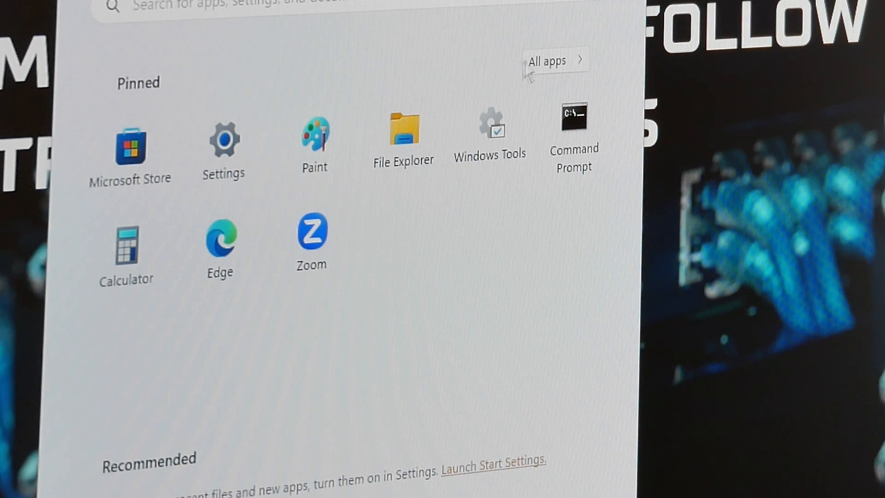
# Show All apps in the Start menu and scroll down to the Yubico folder.
pyautogui.click(553, 60)
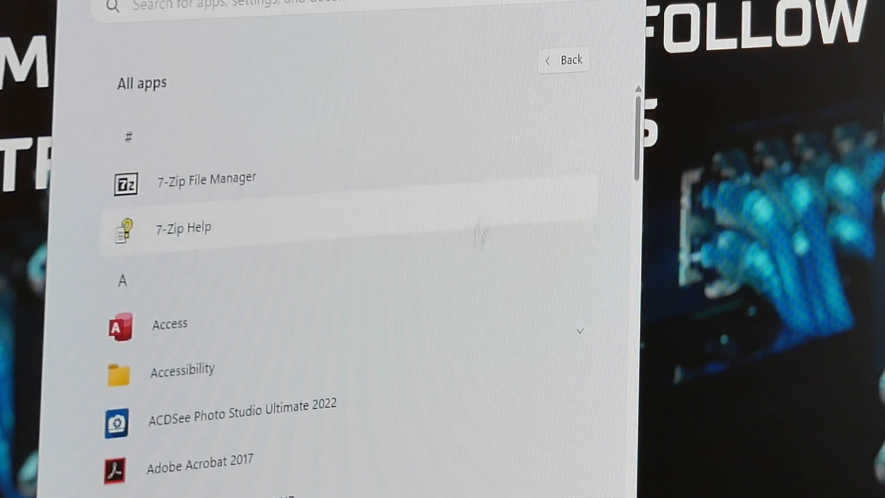
pyautogui.scroll(-3)
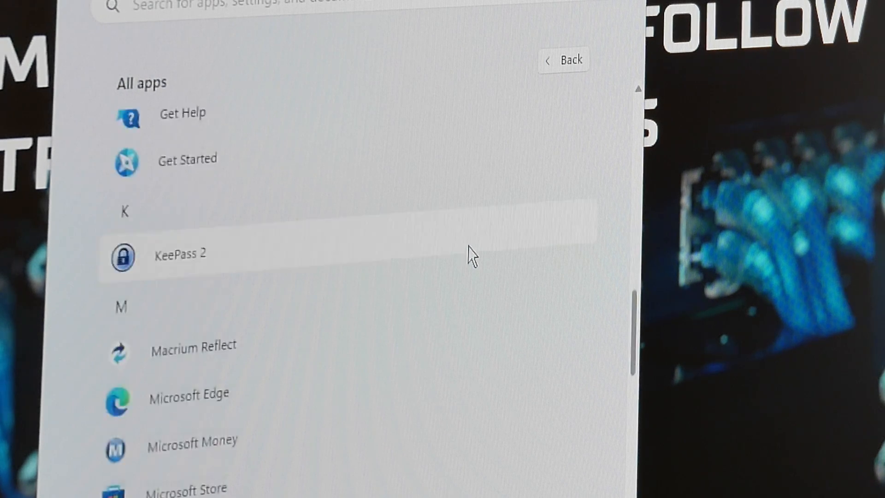
pyautogui.scroll(-3)
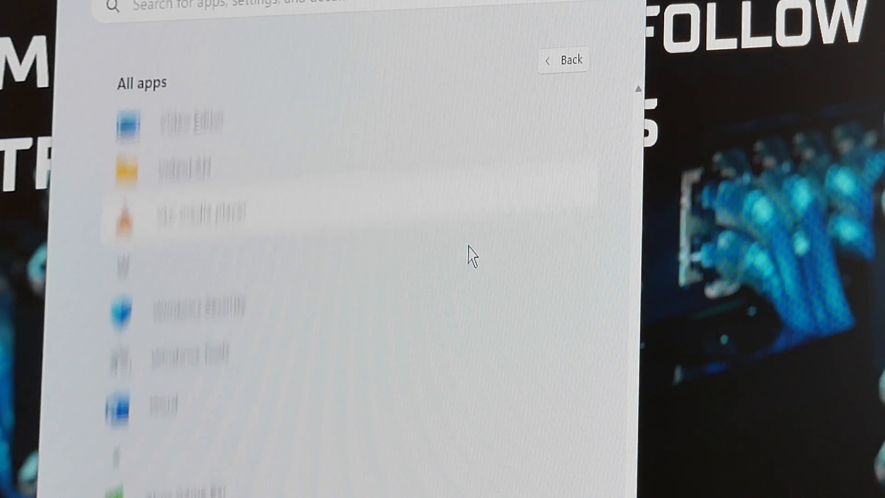
pyautogui.scroll(-3)
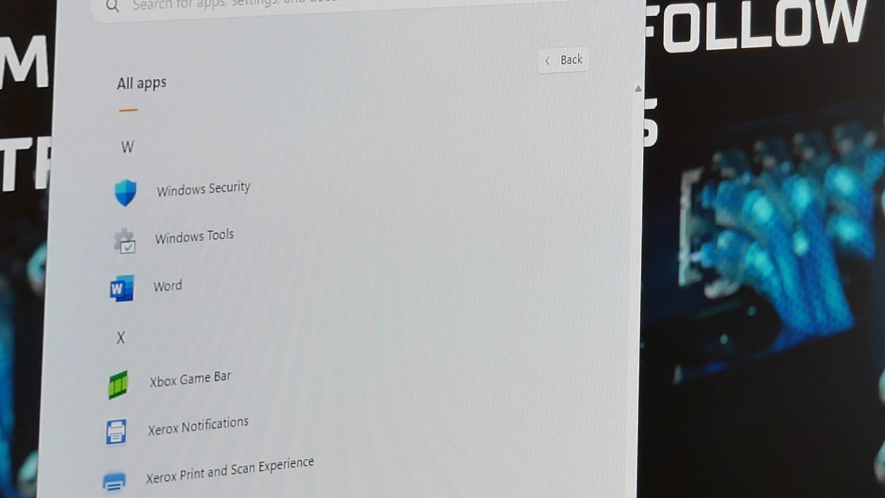
pyautogui.scroll(-3)
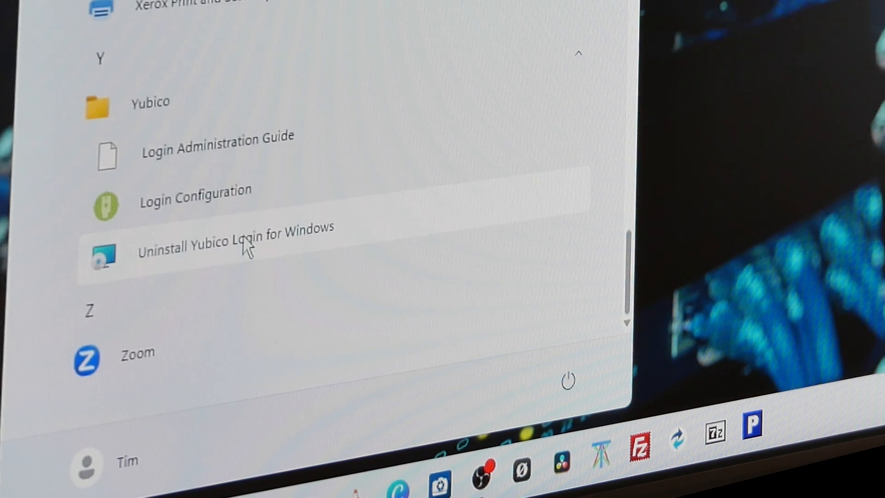
pyautogui.moveTo(232, 158)
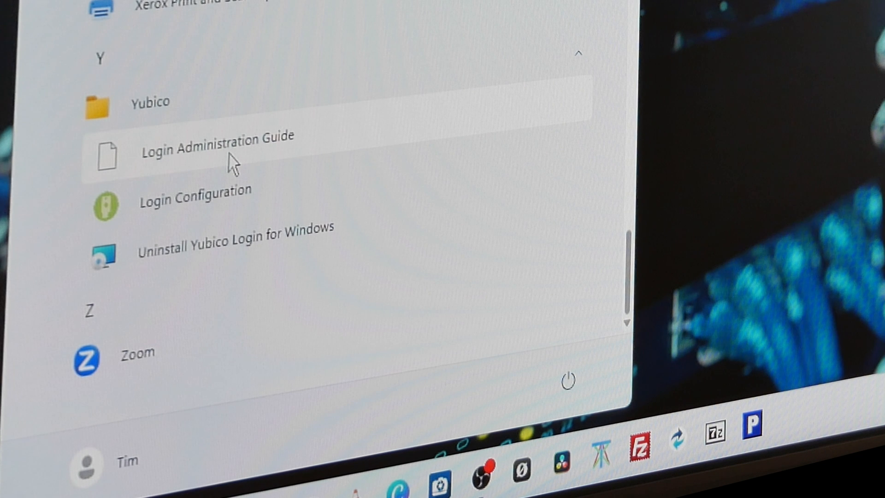
pyautogui.moveTo(221, 248)
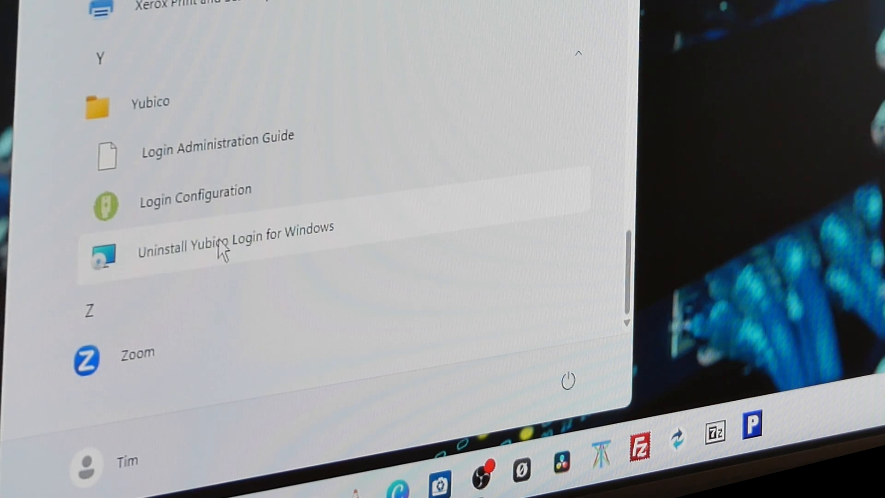
pyautogui.moveTo(226, 152)
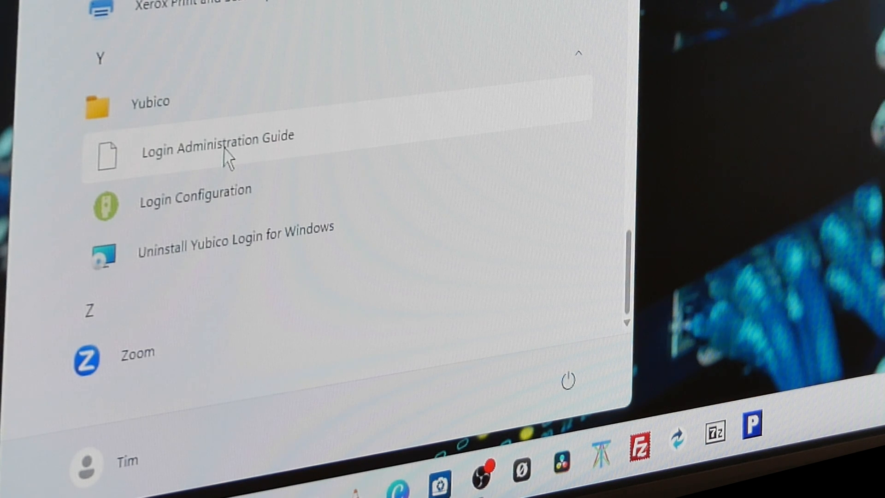
pyautogui.moveTo(219, 202)
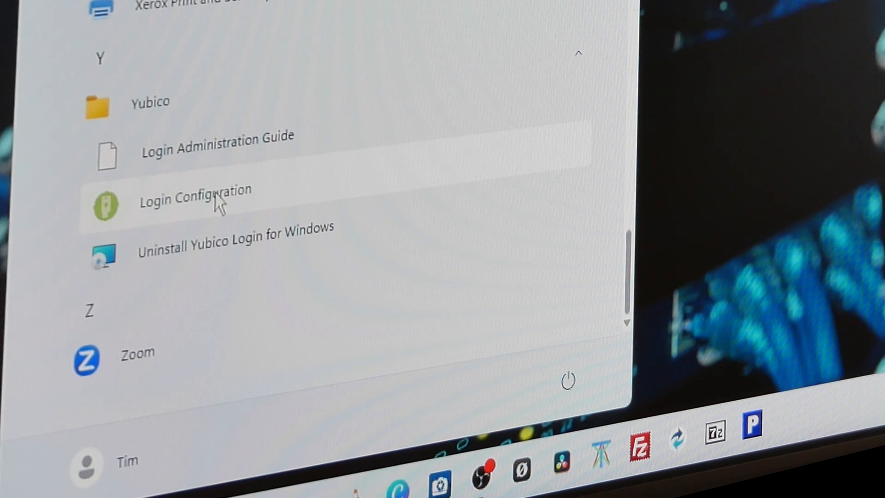
pyautogui.moveTo(218, 260)
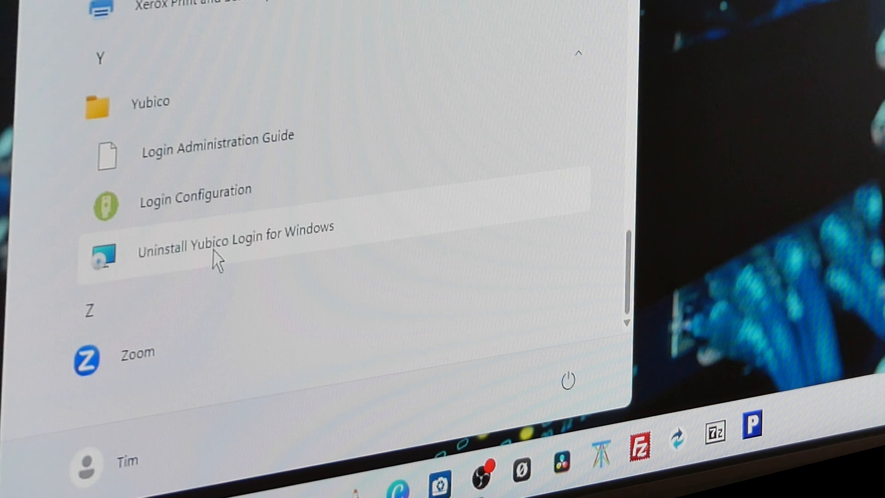
pyautogui.moveTo(220, 215)
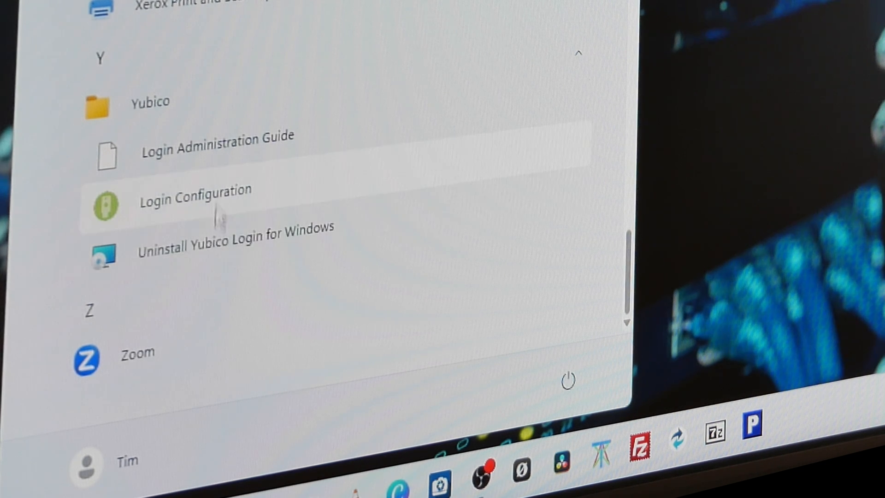
pyautogui.moveTo(226, 219)
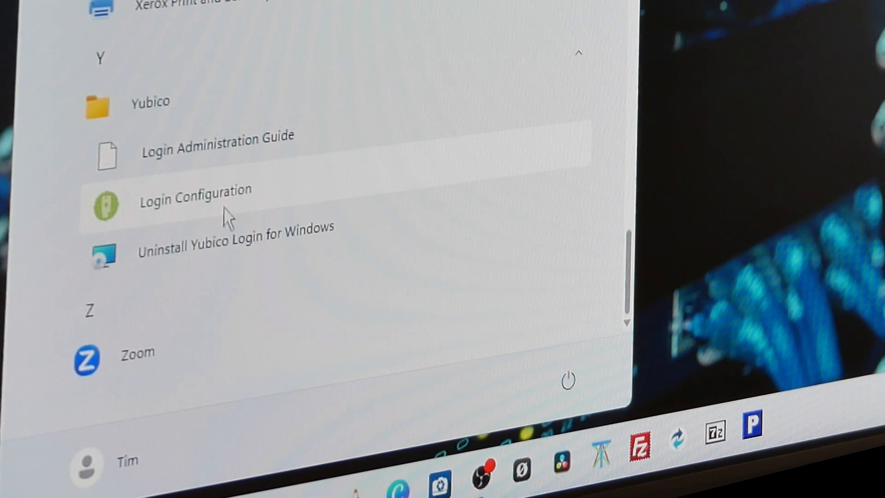
pyautogui.moveTo(219, 204)
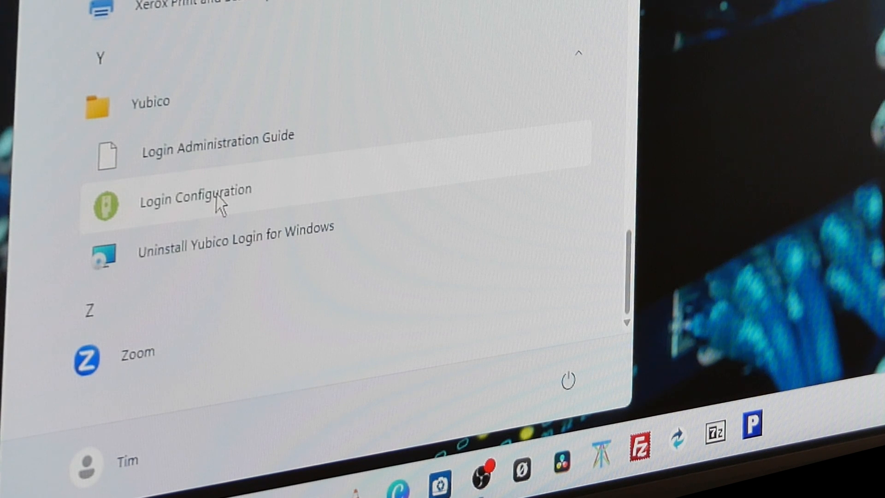
# Launch Yubico Login Configuration from the Start menu's Yubico folder.
pyautogui.click(193, 199)
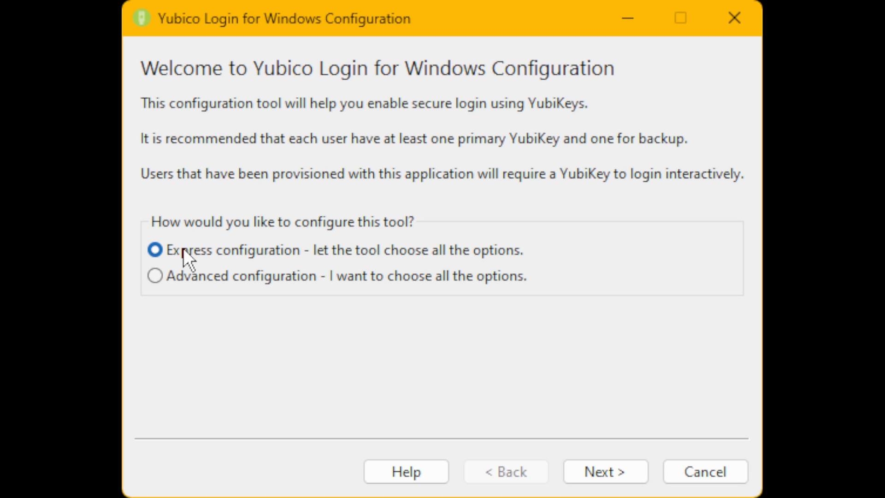
pyautogui.moveTo(436, 283)
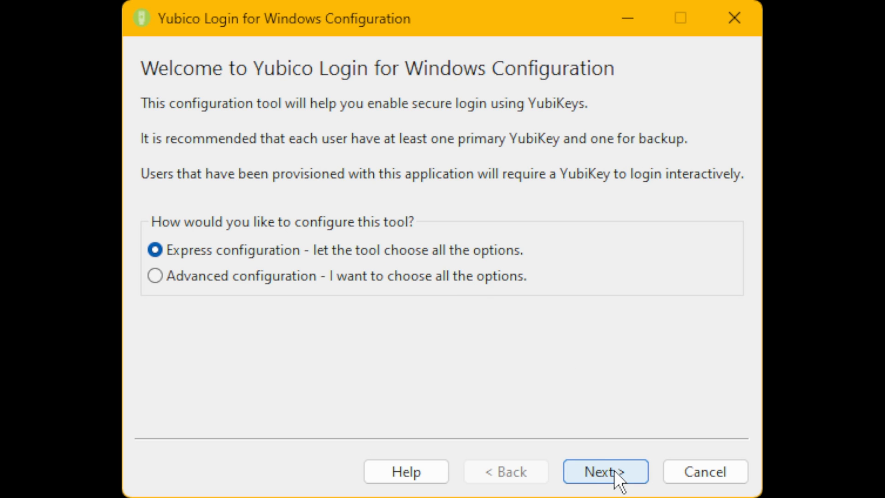
# Proceed with express configuration and provision the detected YubiKey as Tim's primary key.
pyautogui.click(605, 471)
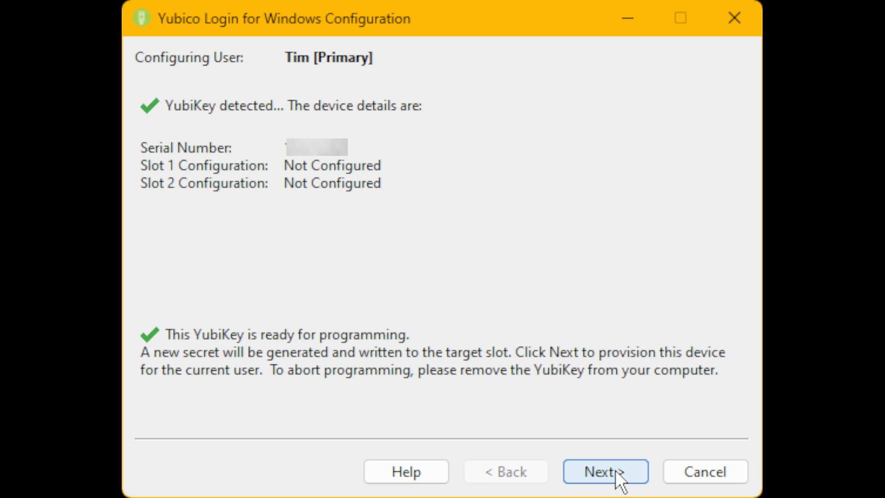
pyautogui.moveTo(392, 234)
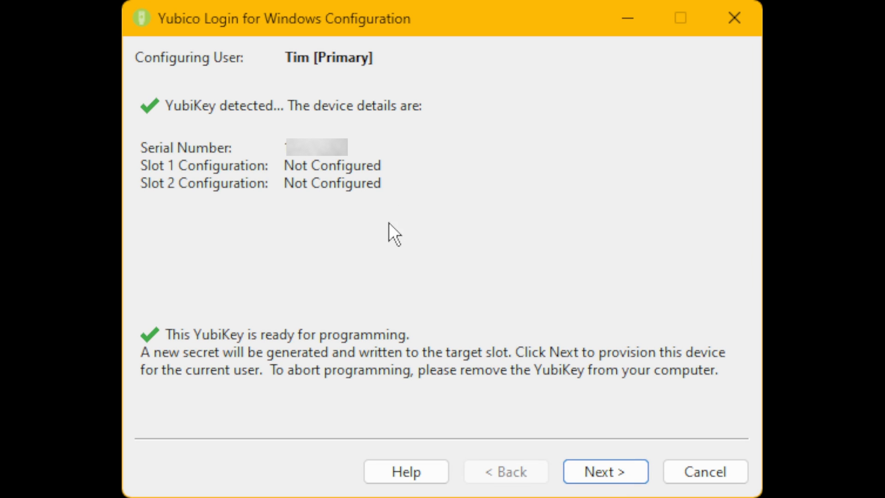
pyautogui.moveTo(209, 87)
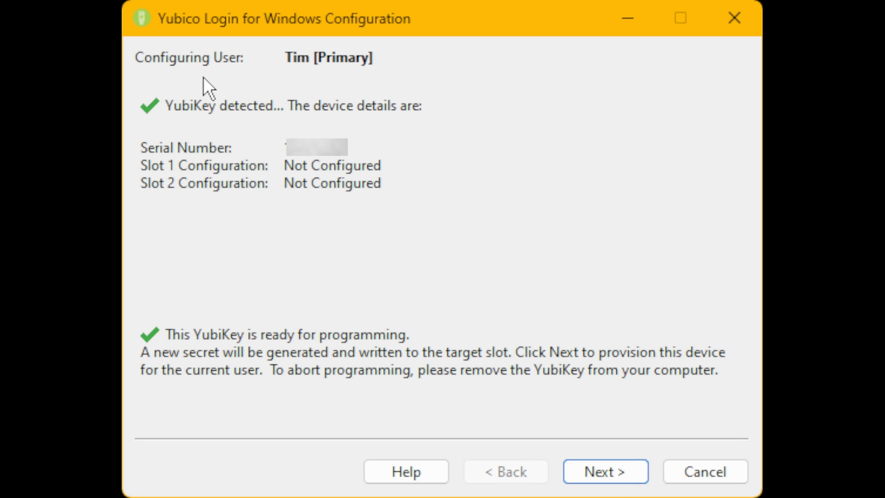
pyautogui.moveTo(202, 74)
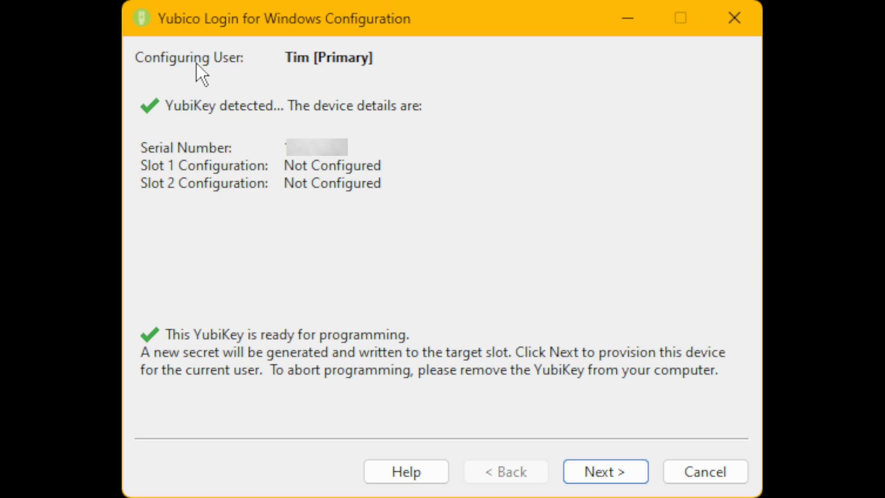
pyautogui.moveTo(345, 75)
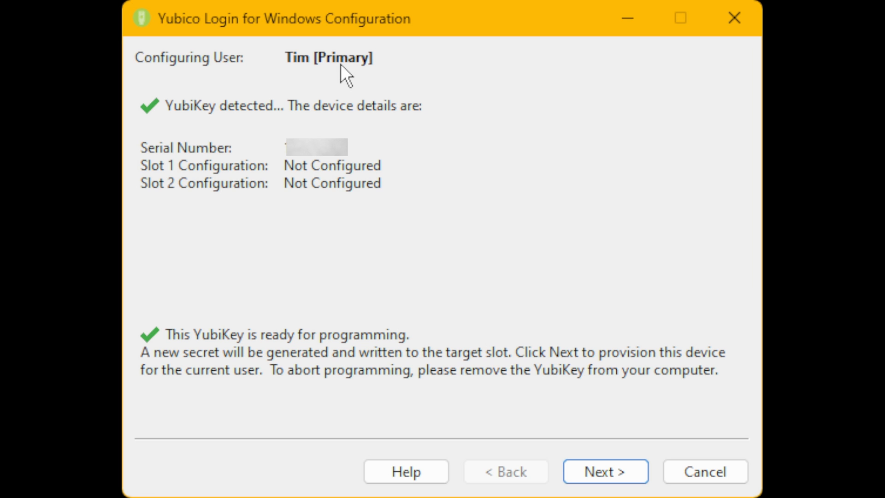
pyautogui.moveTo(306, 76)
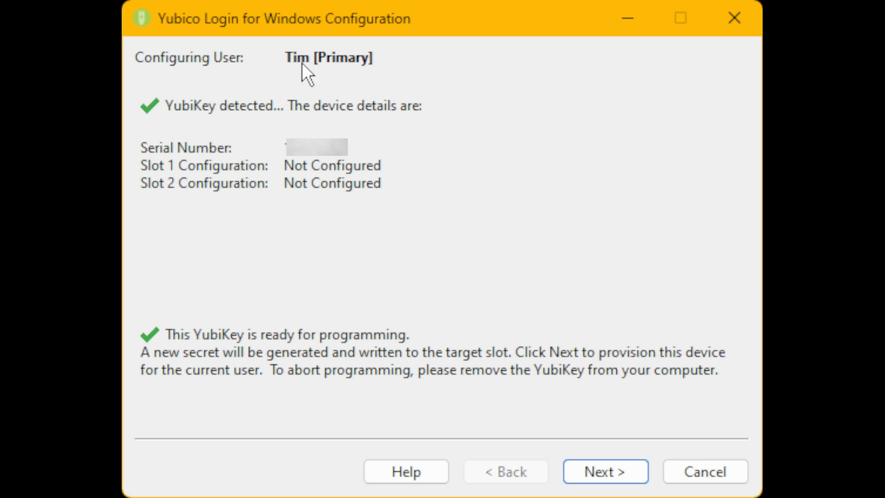
pyautogui.moveTo(289, 75)
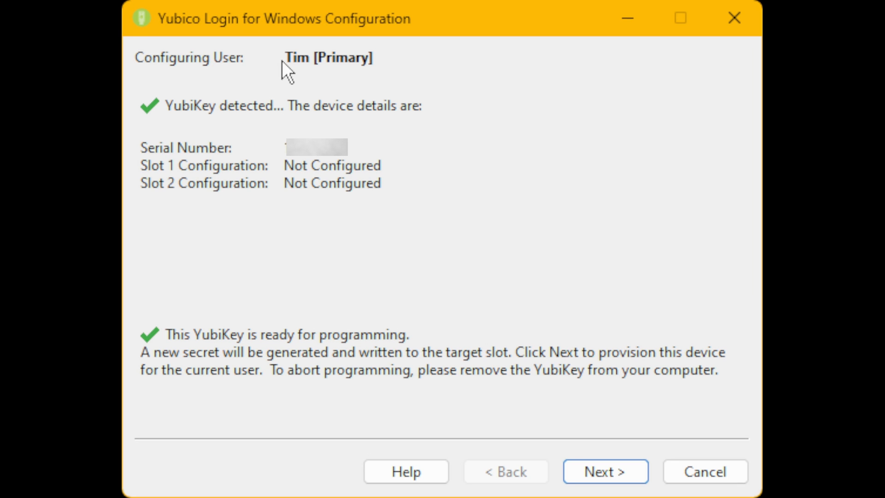
pyautogui.moveTo(348, 75)
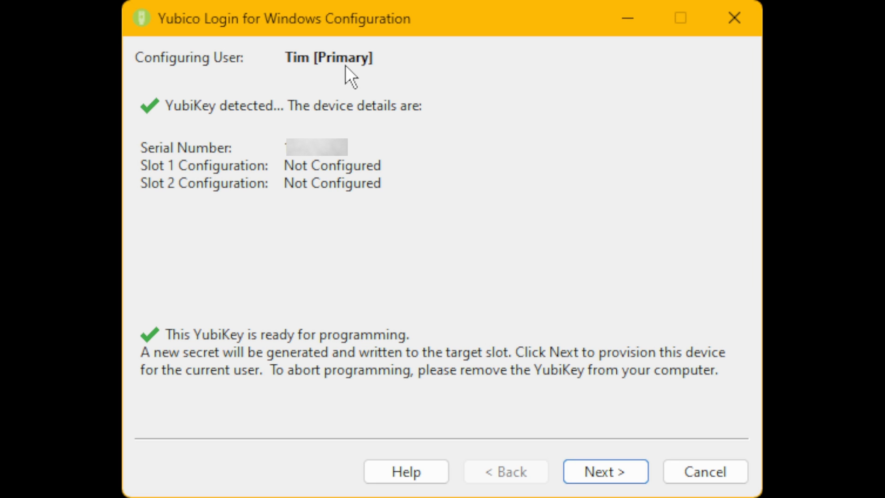
pyautogui.moveTo(313, 76)
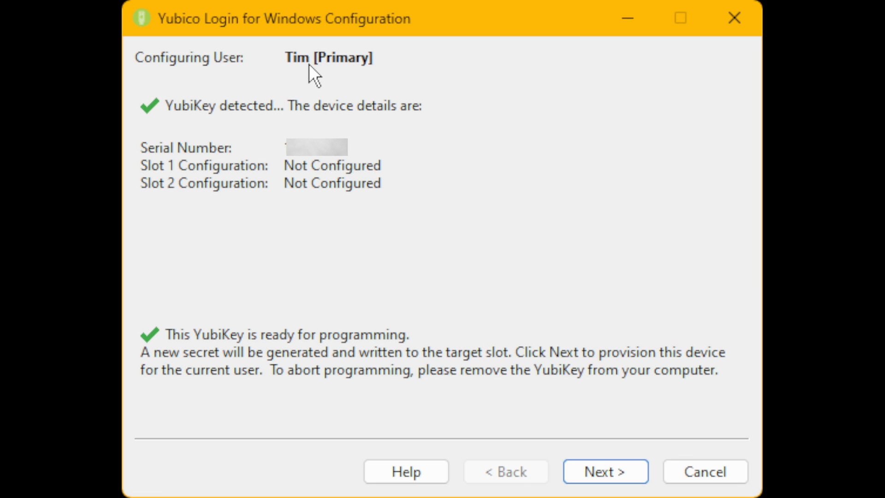
pyautogui.moveTo(363, 74)
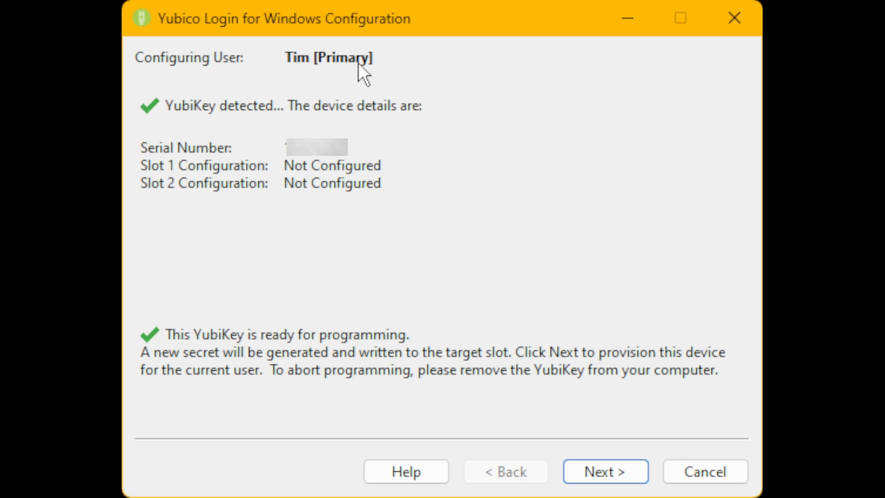
pyautogui.moveTo(346, 79)
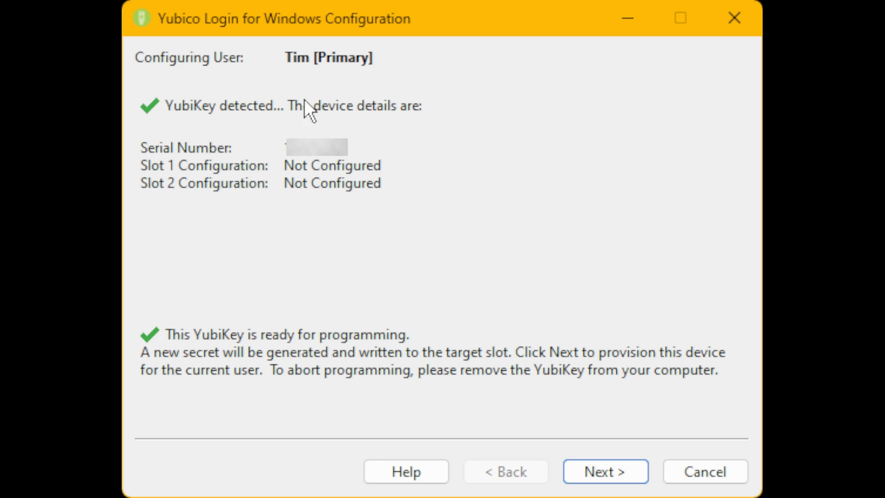
pyautogui.moveTo(238, 127)
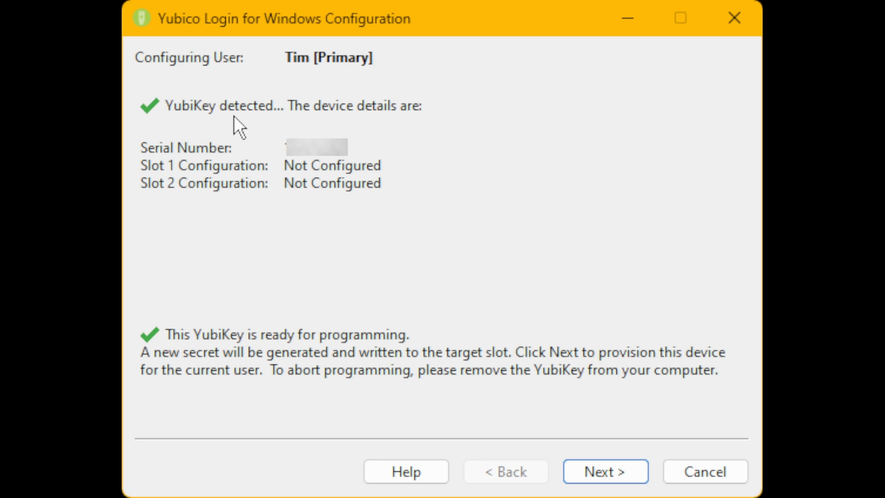
pyautogui.moveTo(343, 160)
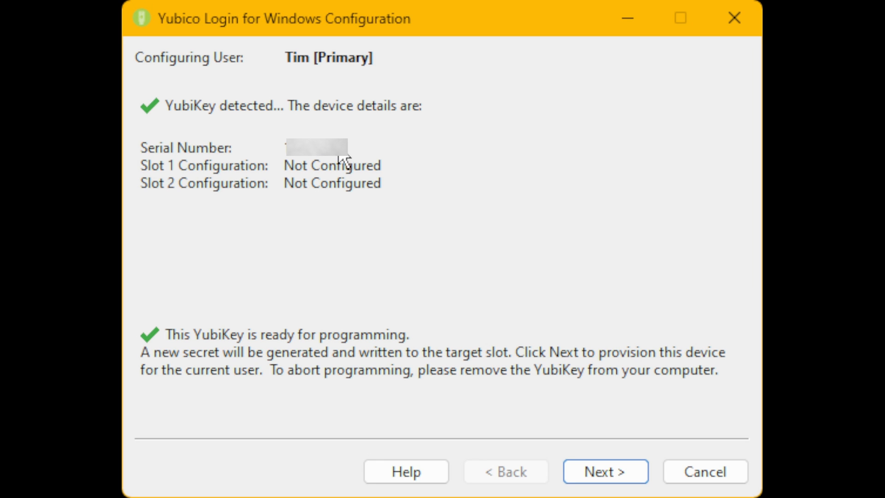
pyautogui.moveTo(310, 160)
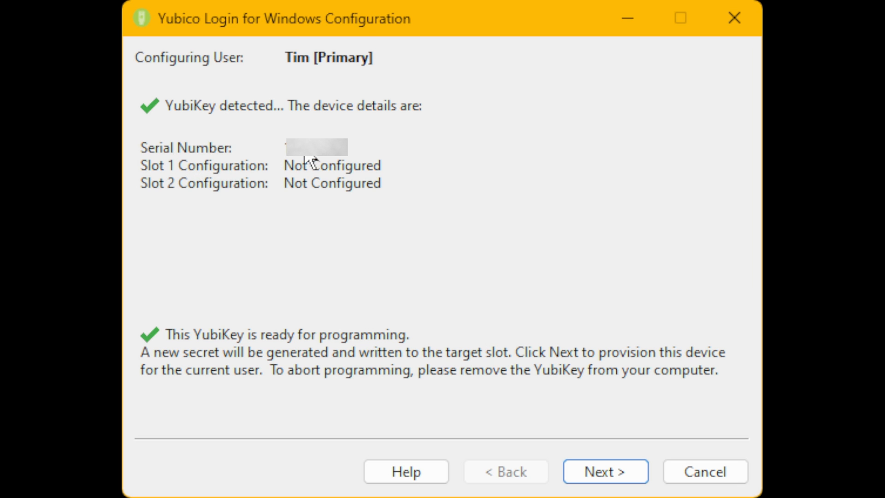
pyautogui.moveTo(181, 185)
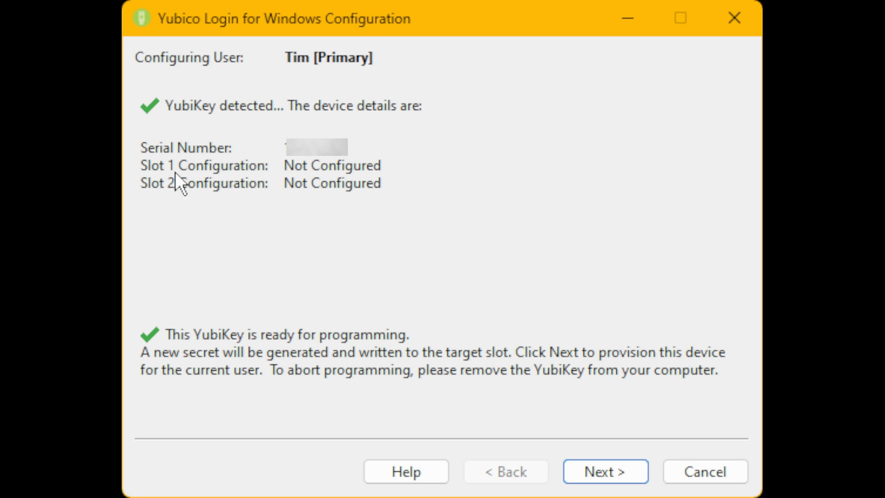
pyautogui.moveTo(306, 181)
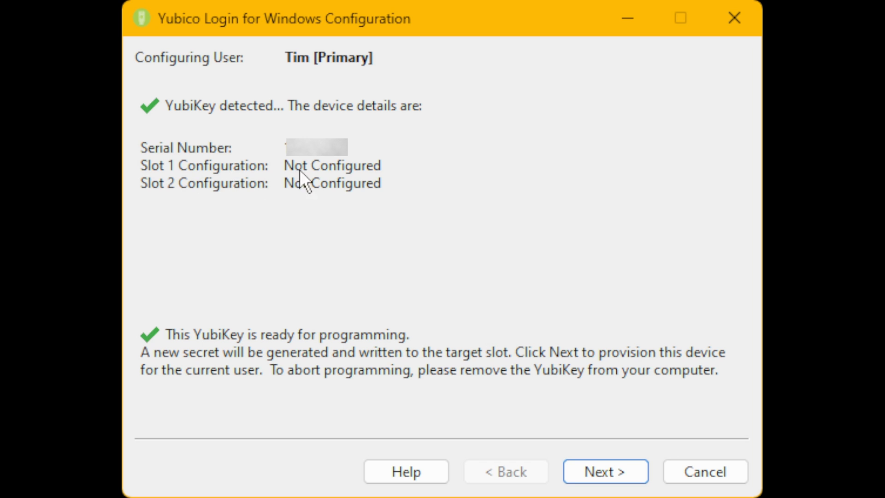
pyautogui.moveTo(174, 199)
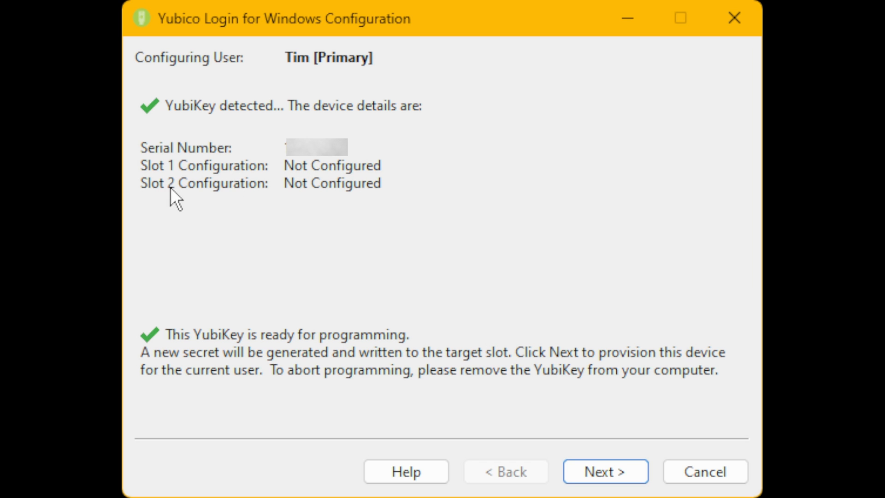
pyautogui.moveTo(344, 198)
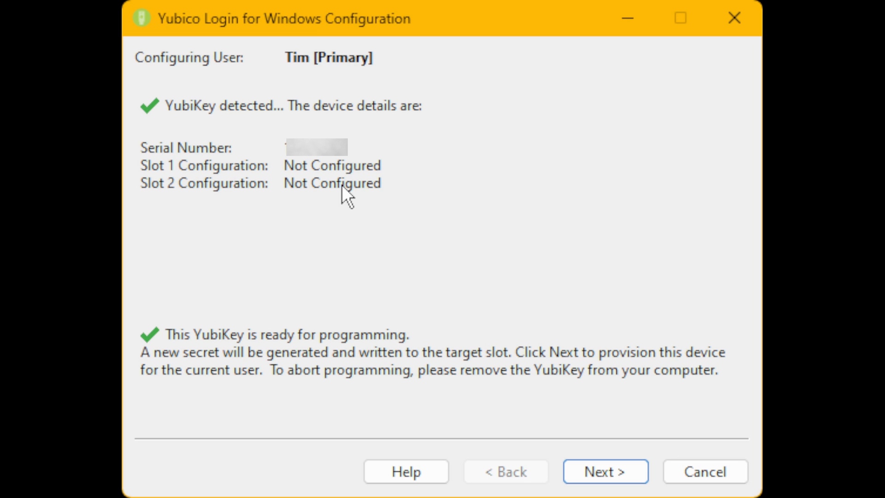
pyautogui.moveTo(216, 356)
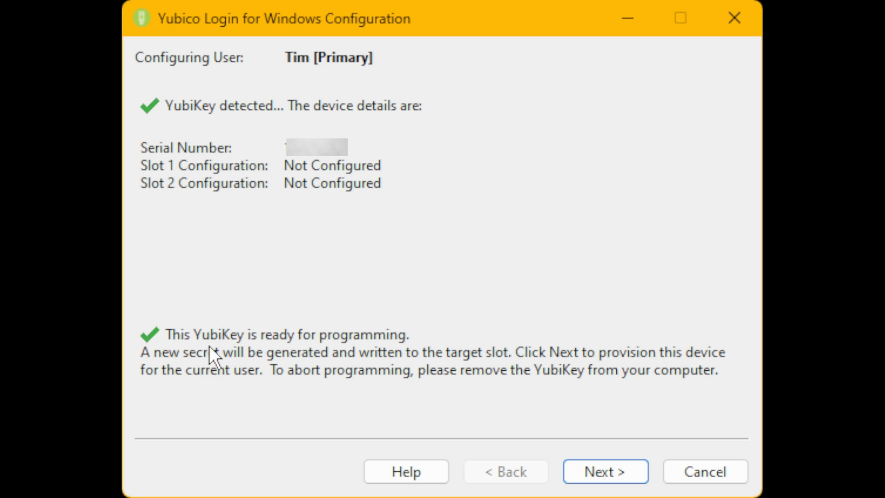
pyautogui.moveTo(274, 354)
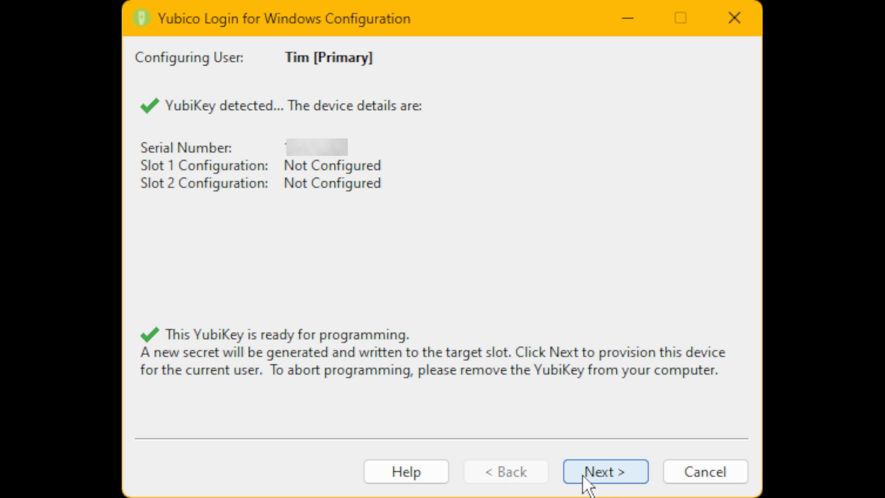
pyautogui.click(605, 471)
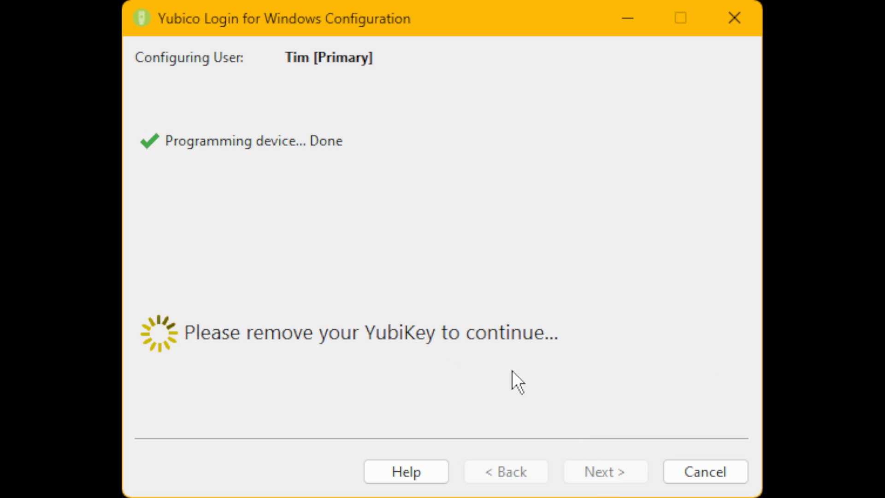
pyautogui.moveTo(311, 276)
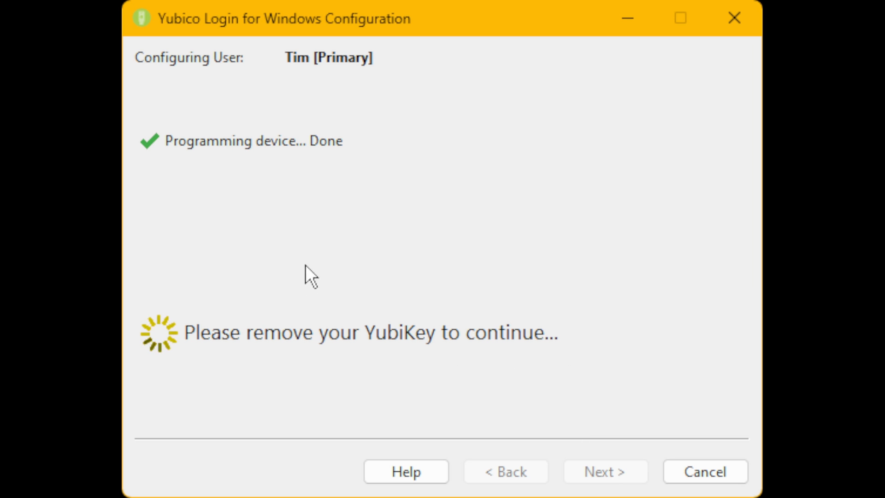
pyautogui.moveTo(447, 359)
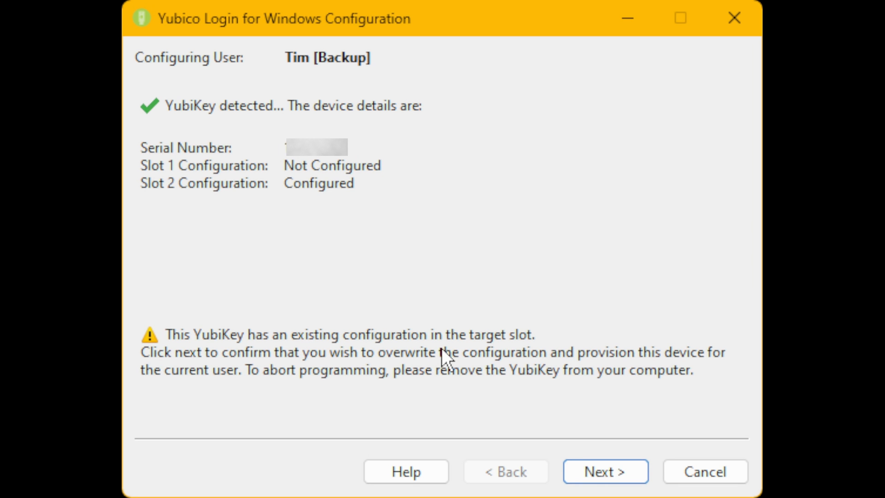
pyautogui.moveTo(293, 325)
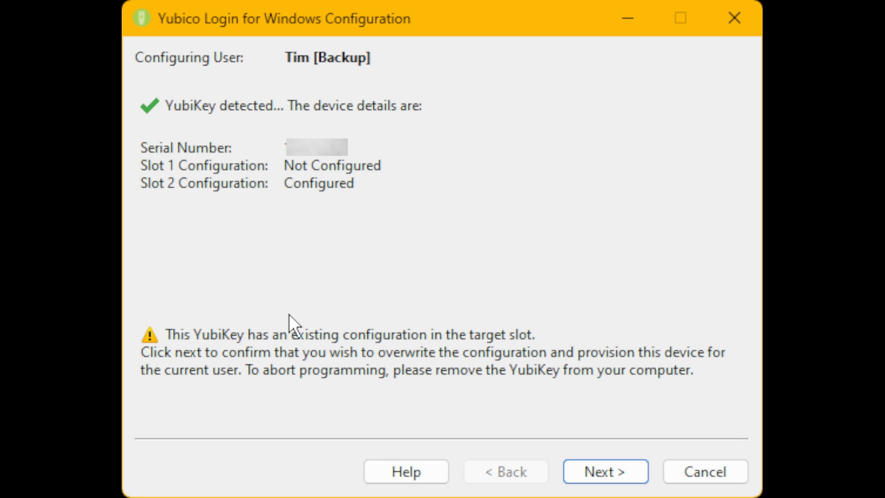
pyautogui.moveTo(298, 350)
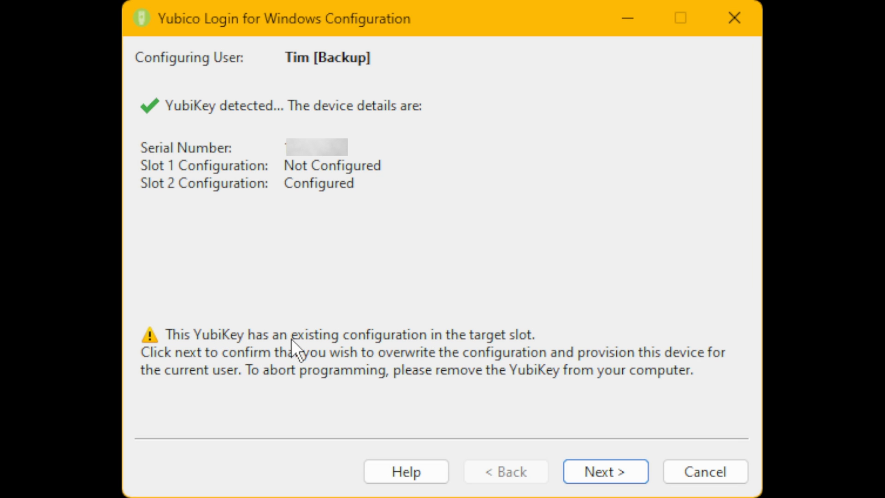
pyautogui.moveTo(476, 346)
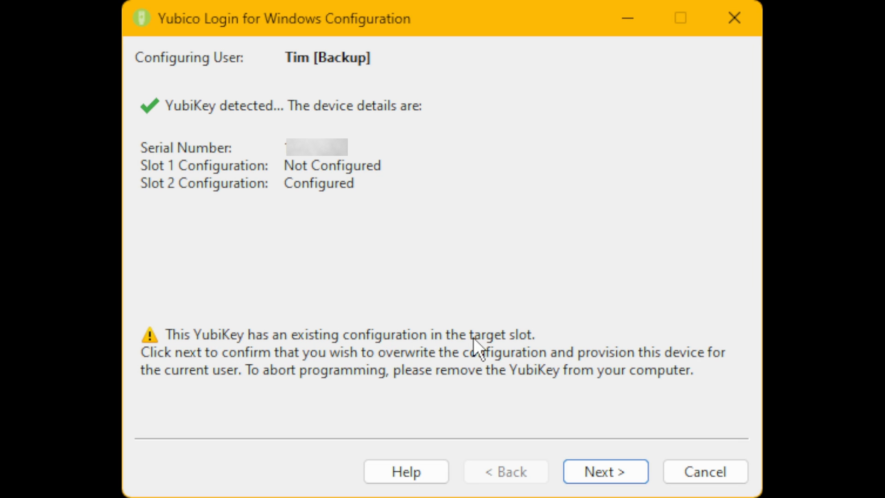
pyautogui.moveTo(606, 271)
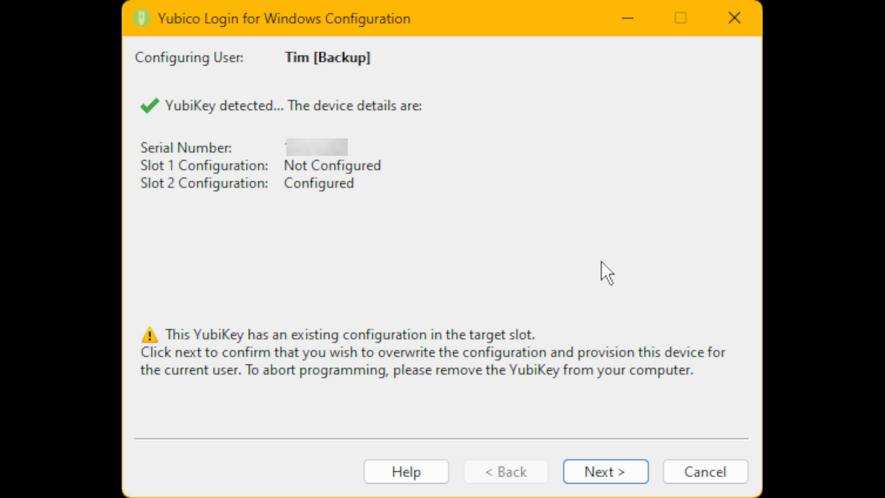
pyautogui.moveTo(524, 288)
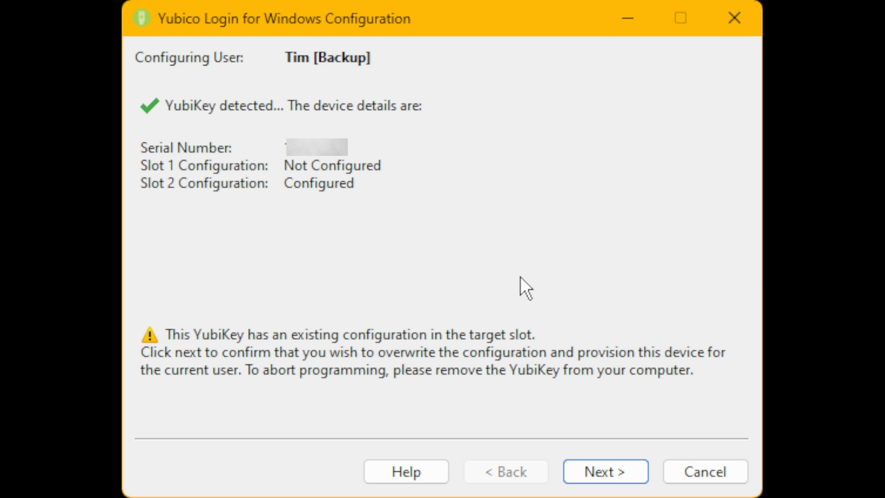
# Confirm overwriting the reinserted key's configuration to program it as Tim's backup key.
pyautogui.click(605, 471)
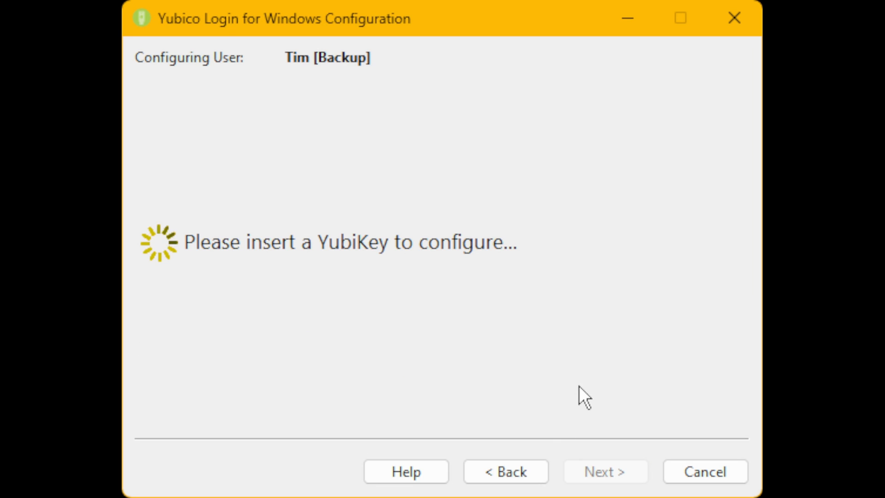
pyautogui.moveTo(705, 471)
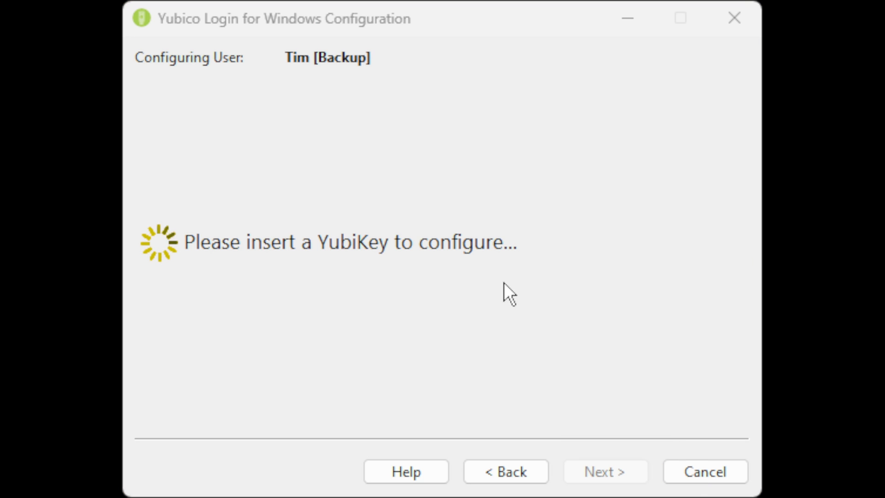
pyautogui.moveTo(421, 226)
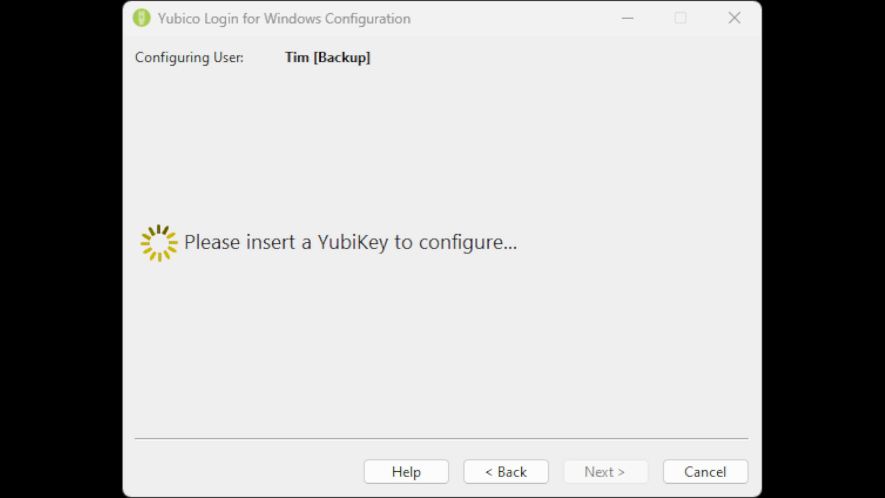
pyautogui.moveTo(501, 338)
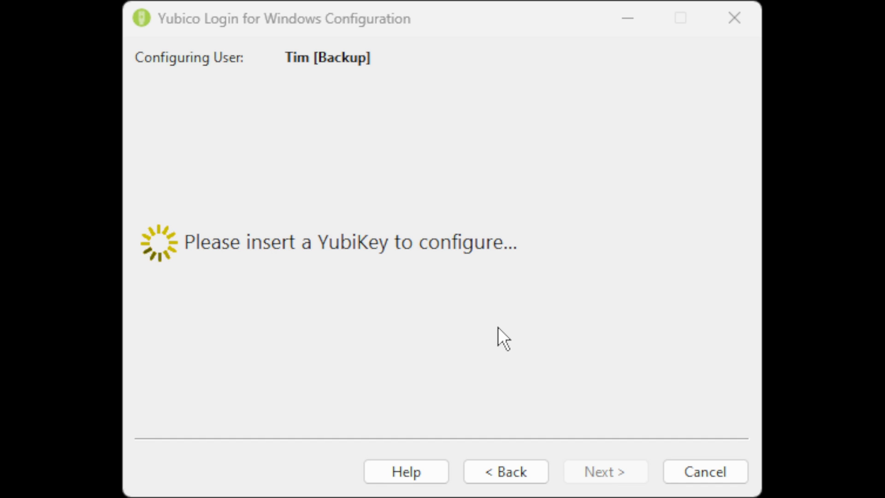
pyautogui.moveTo(319, 173)
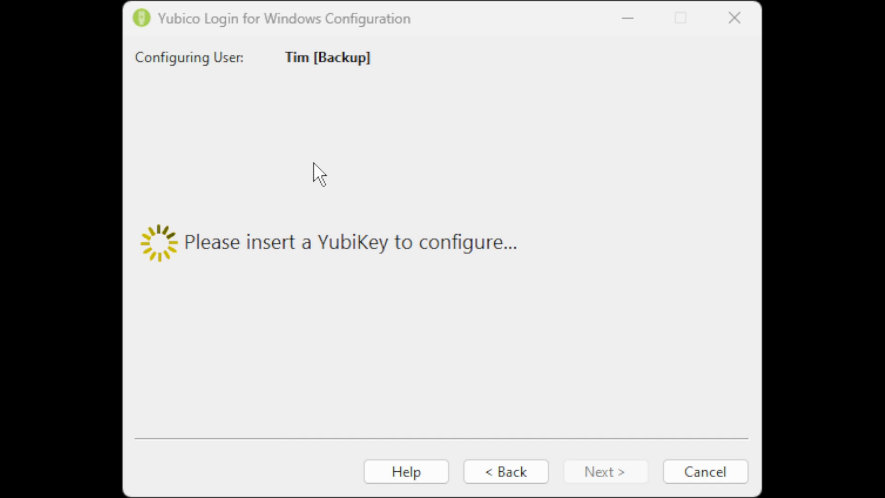
pyautogui.moveTo(389, 215)
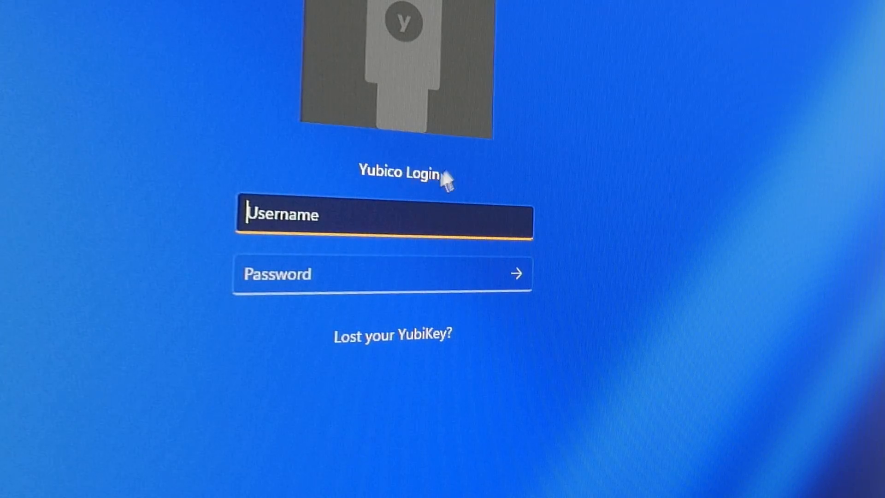
pyautogui.moveTo(429, 50)
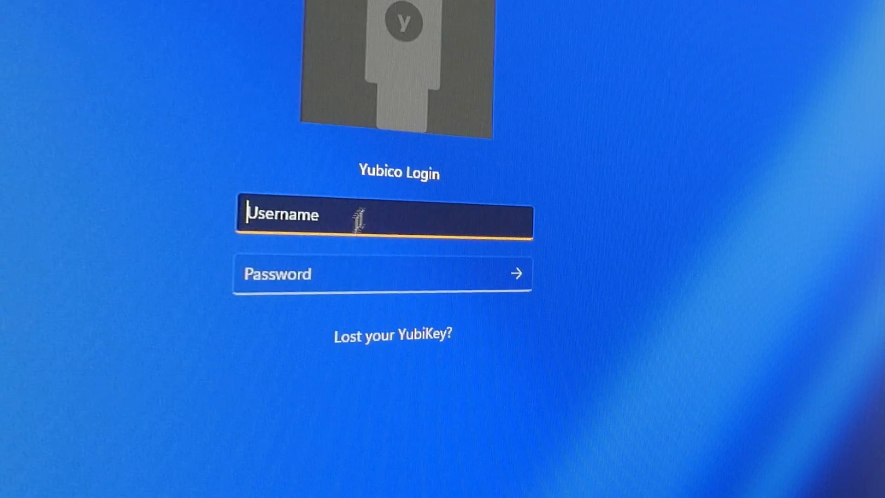
pyautogui.moveTo(566, 111)
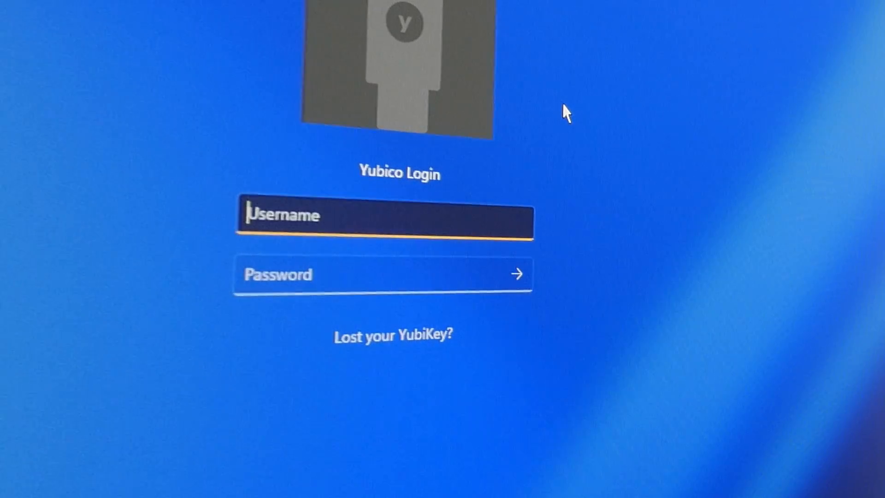
# Attempt sign-in as Tim with a password on the Yubico Login screen without the YubiKey.
pyautogui.write('Tim')
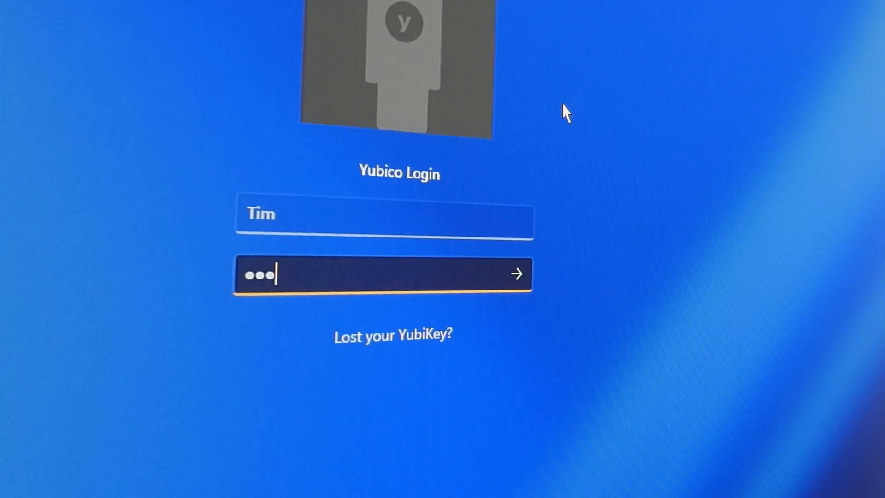
pyautogui.click(514, 274)
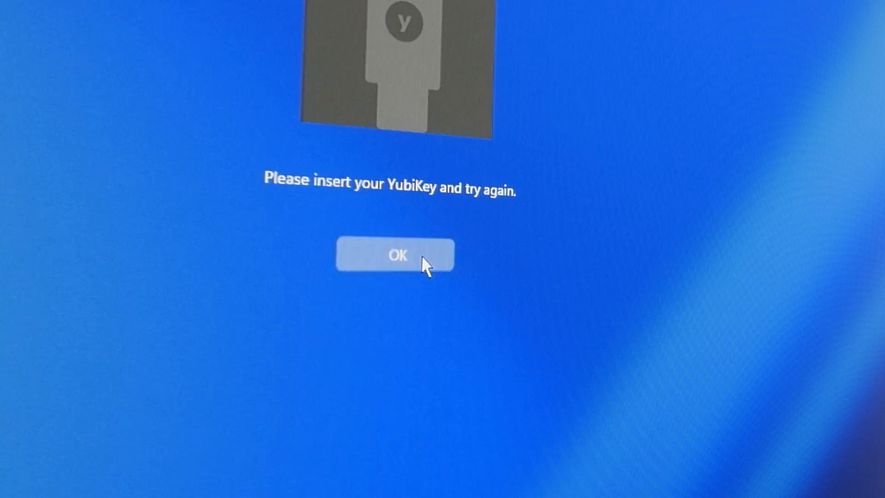
# Acknowledge the 'Please insert your YubiKey and try again' message to return to Tim's sign-in form.
pyautogui.click(396, 256)
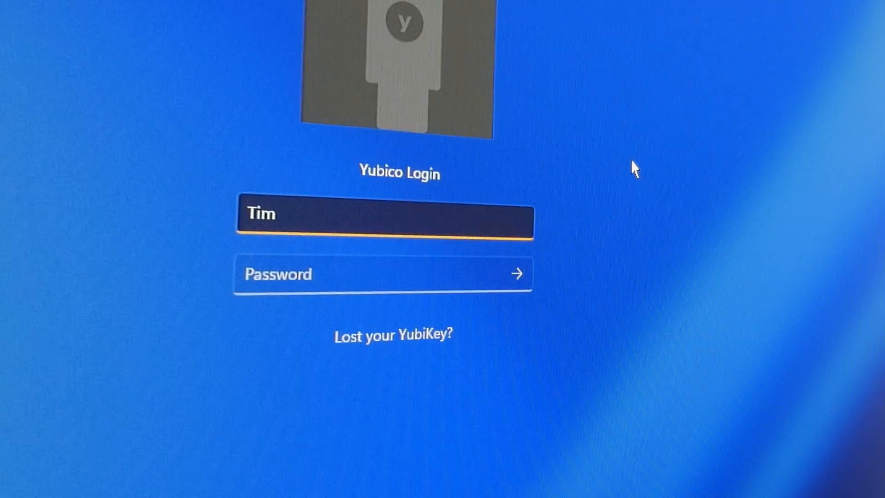